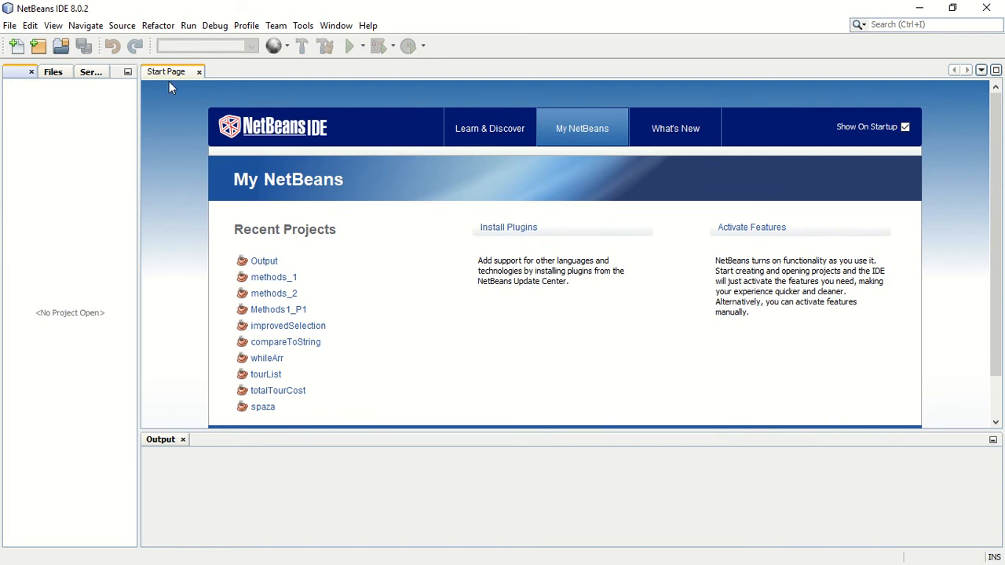
mouse_move(201, 102)
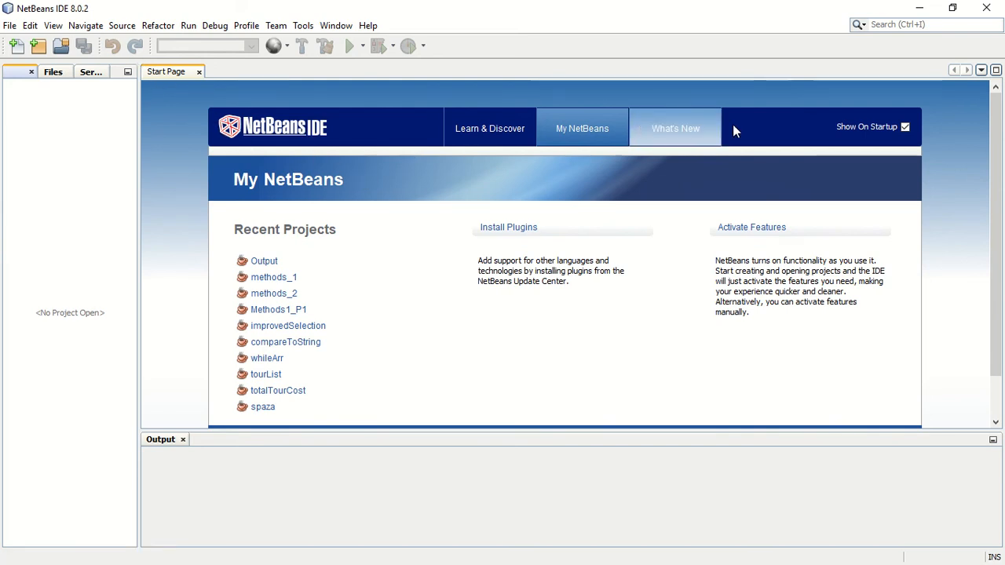
mouse_move(713, 298)
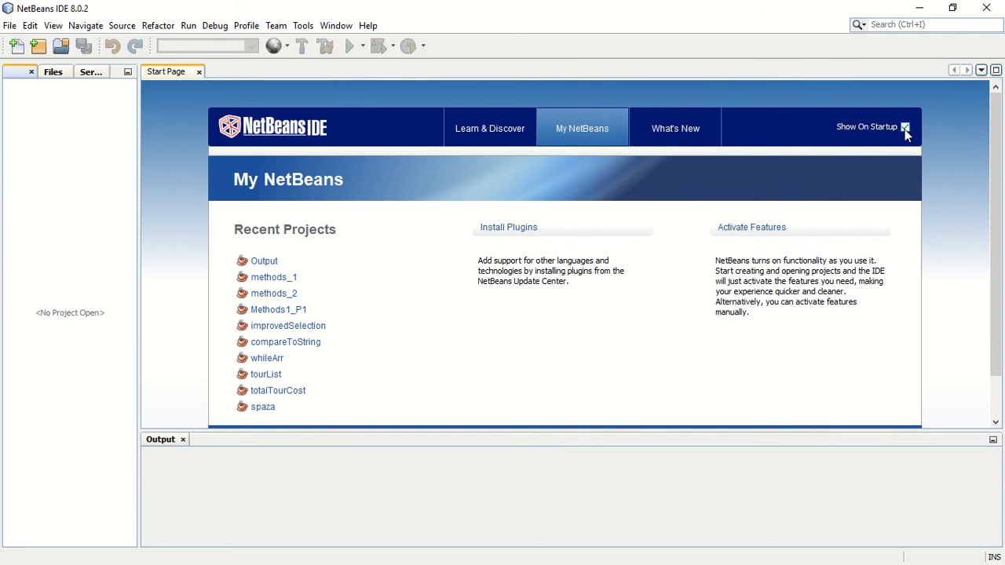
mouse_move(907, 135)
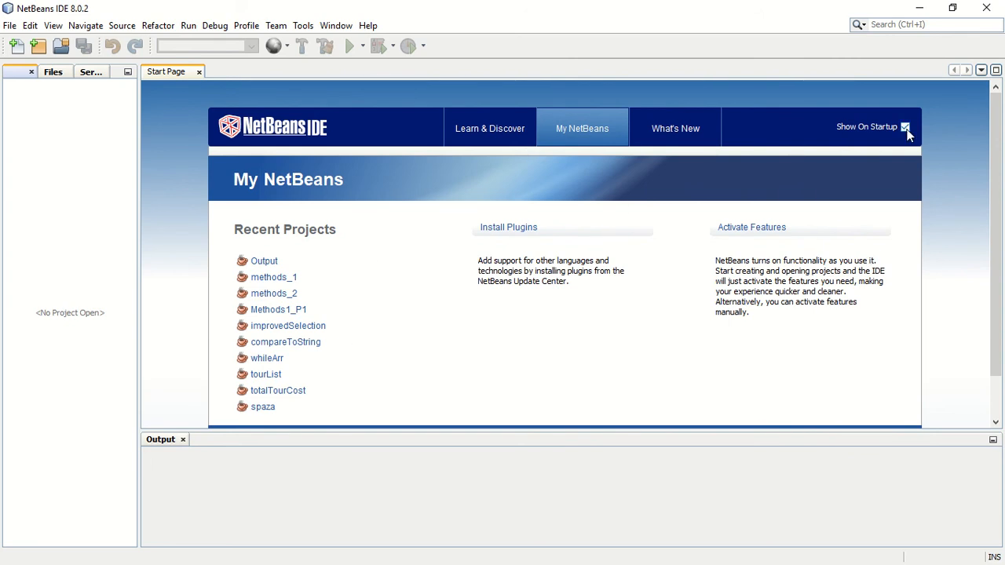
Step: Turn the Start Page's show-on-startup option off and back on, then close it
click(904, 126)
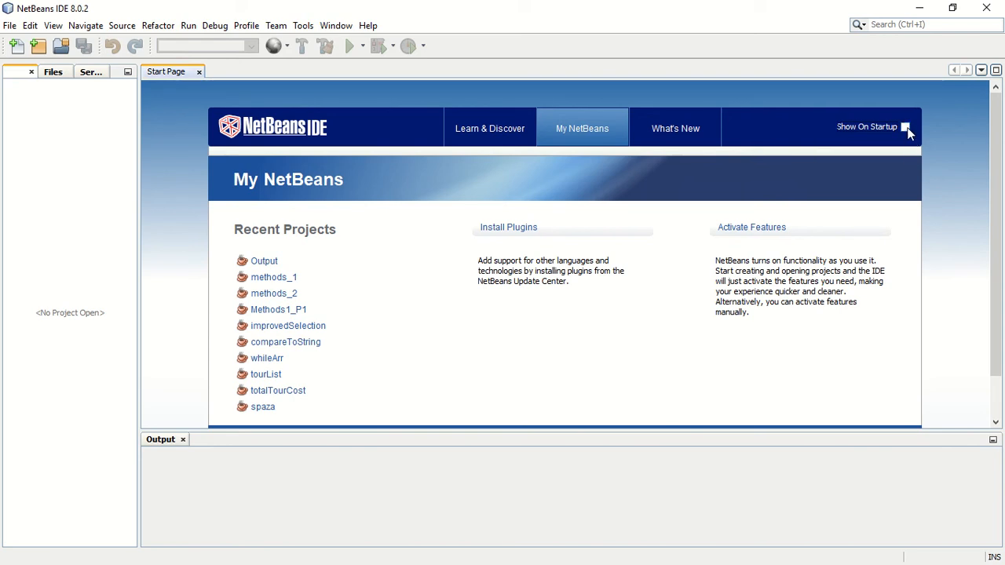
click(905, 126)
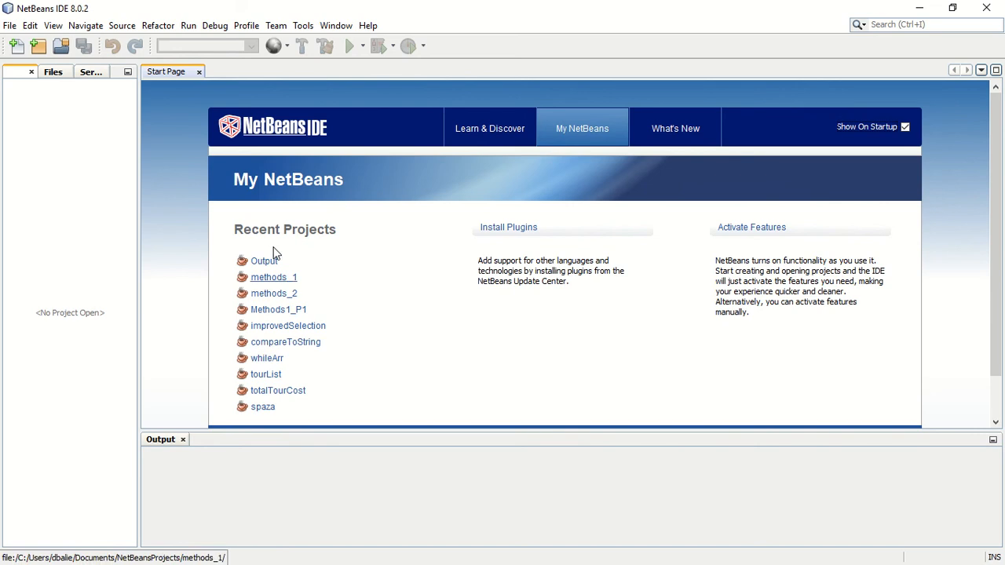
mouse_move(341, 315)
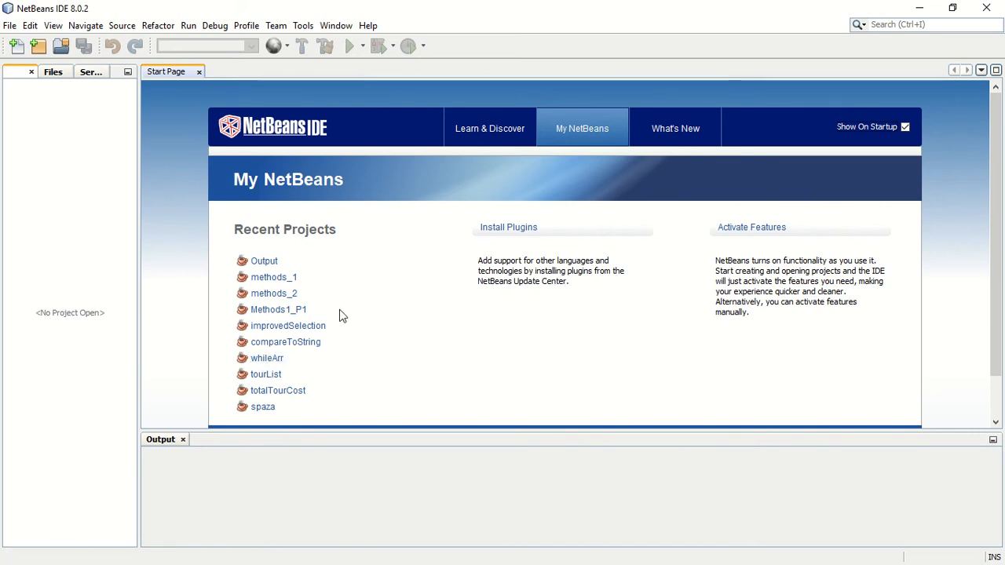
mouse_move(210, 361)
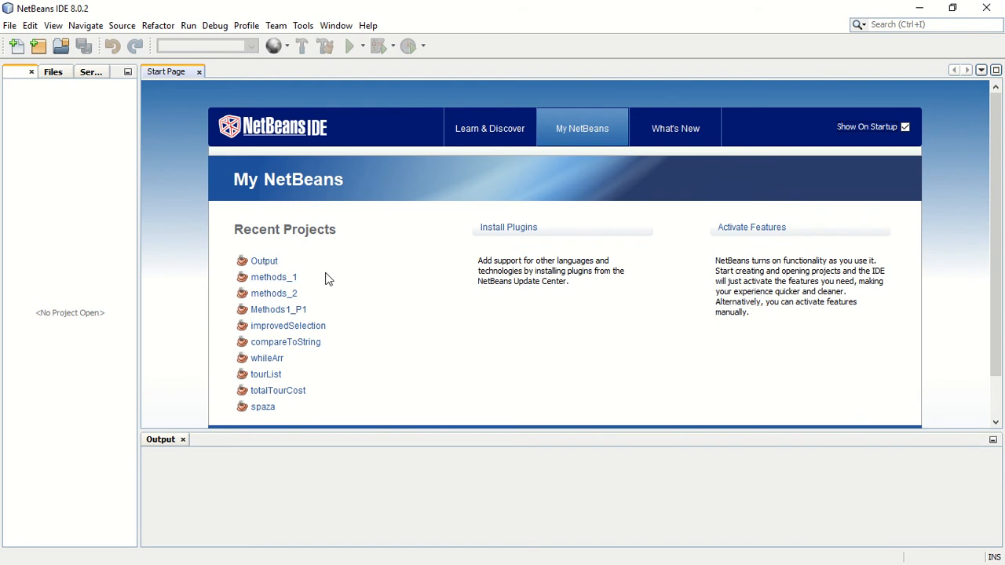
mouse_move(288, 230)
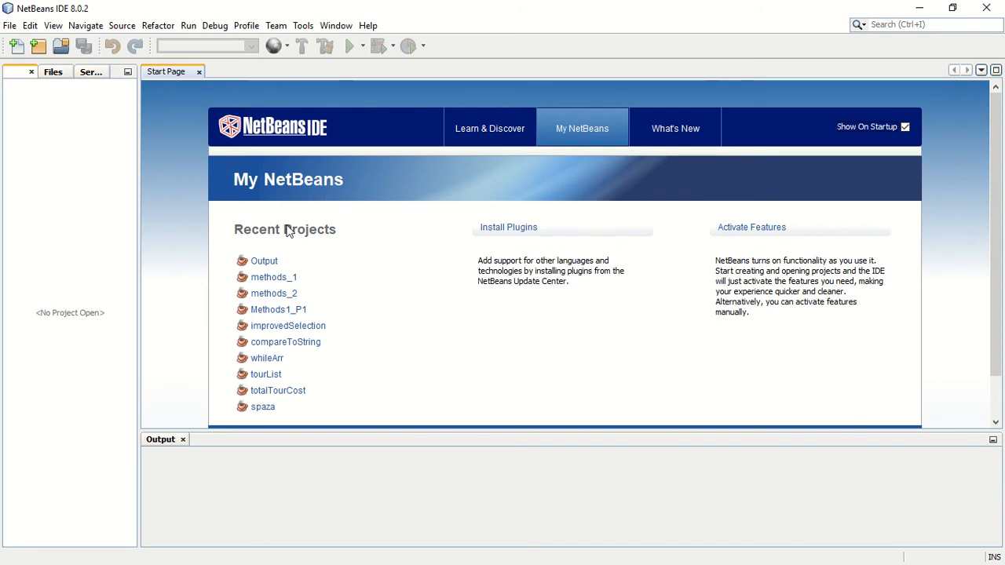
mouse_move(415, 195)
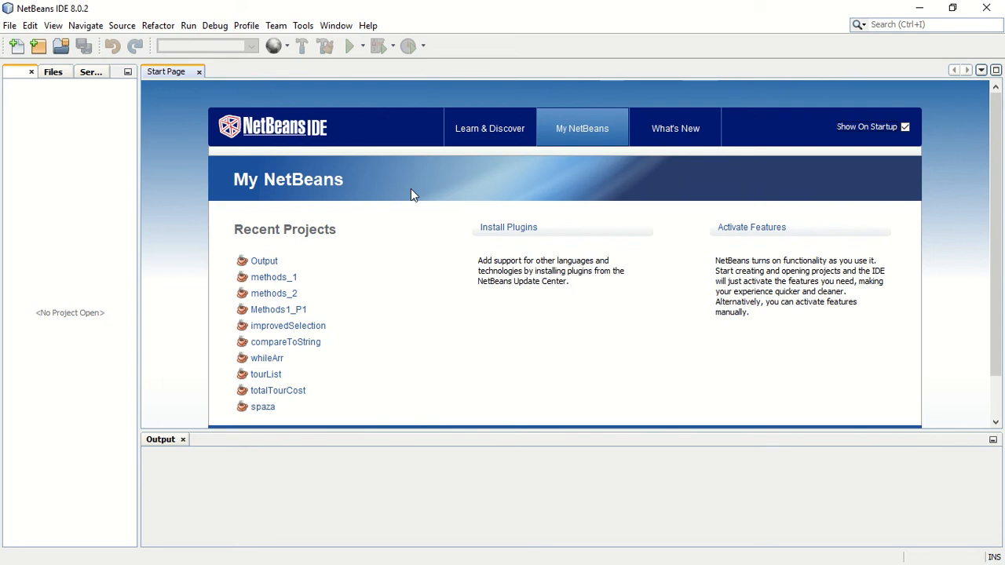
mouse_move(222, 105)
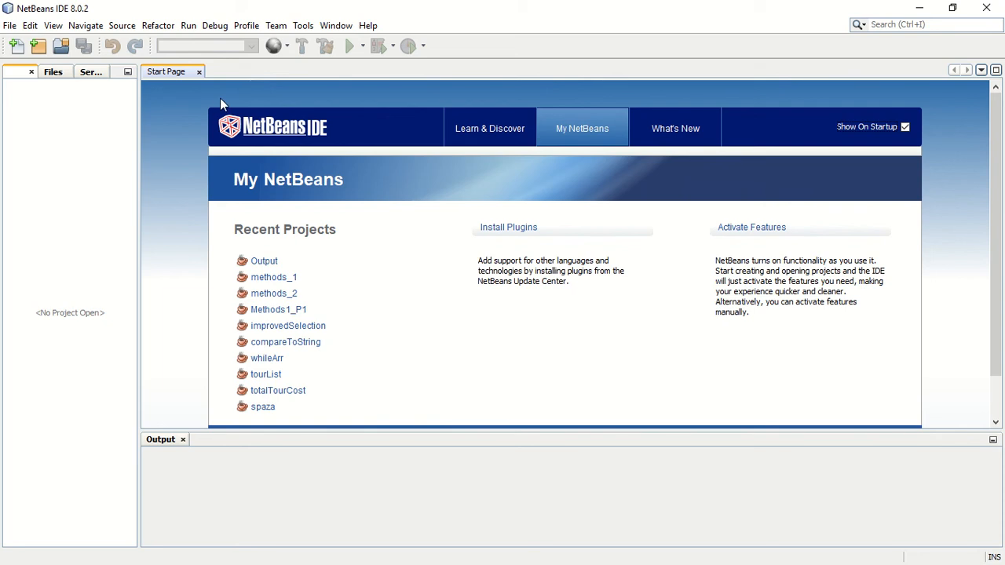
mouse_move(199, 71)
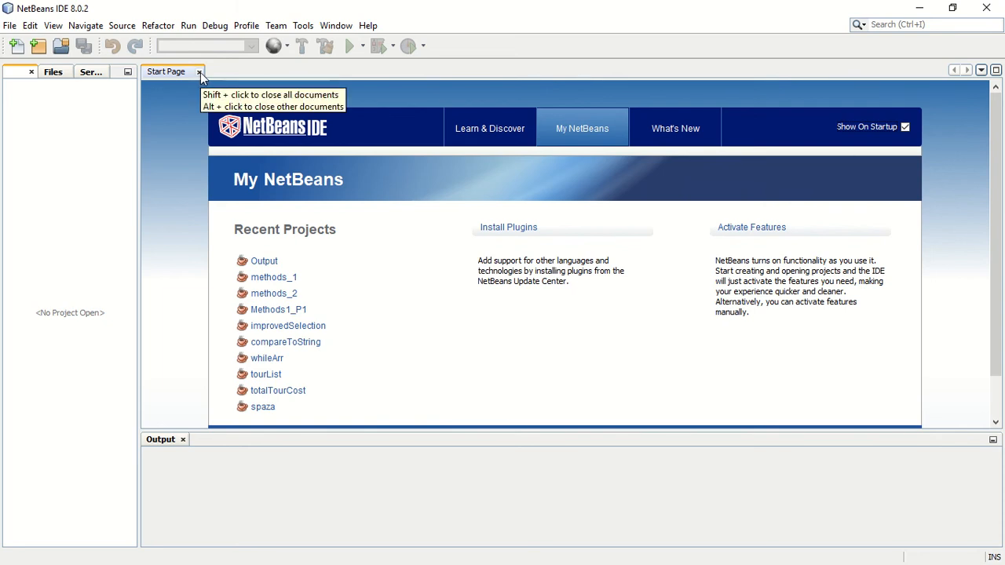
click(200, 71)
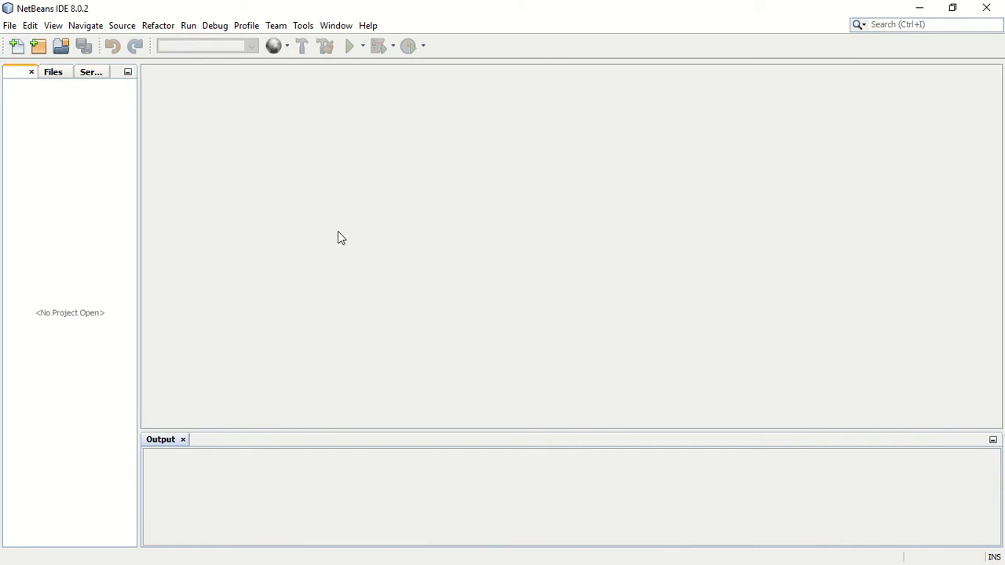
mouse_move(430, 306)
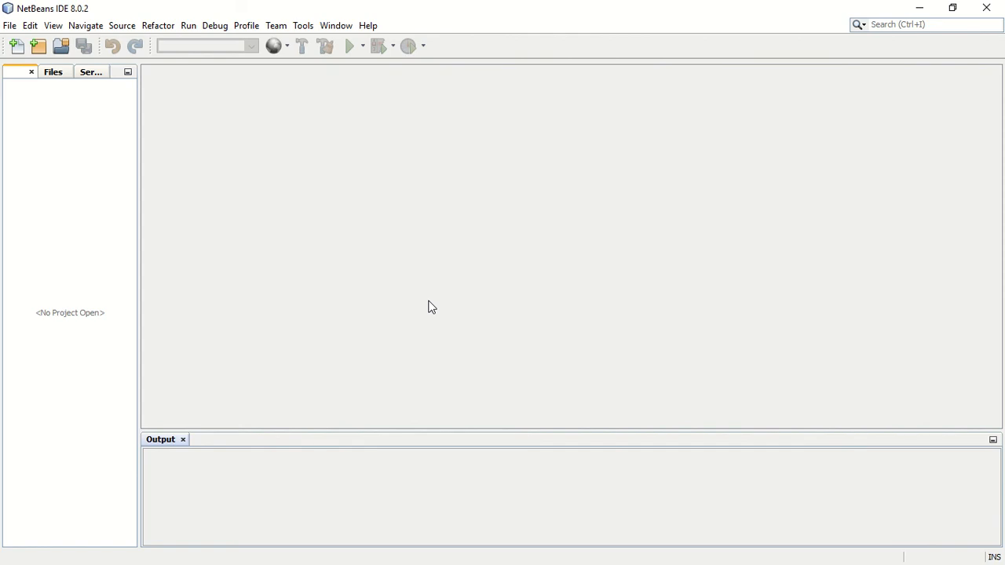
mouse_move(405, 510)
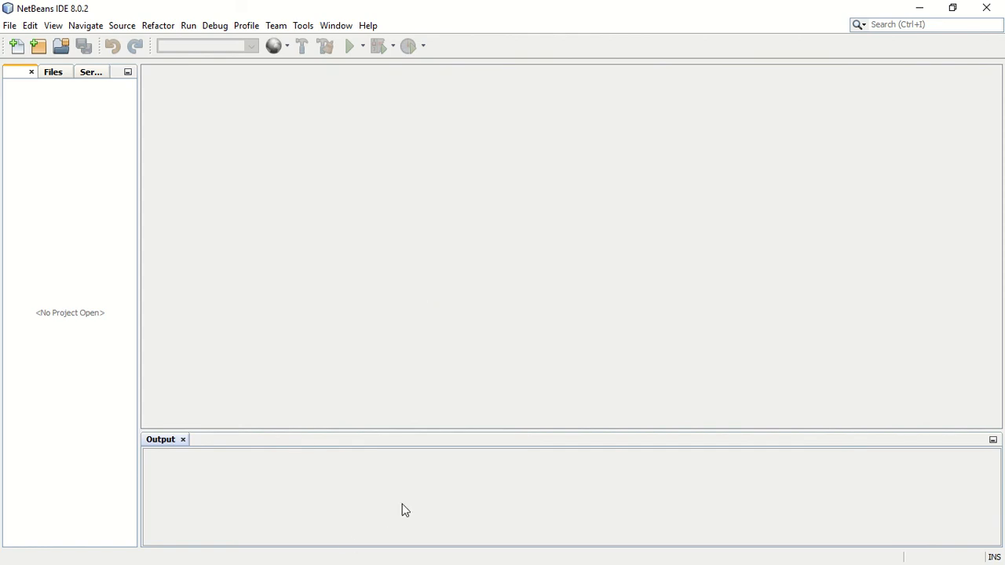
mouse_move(312, 513)
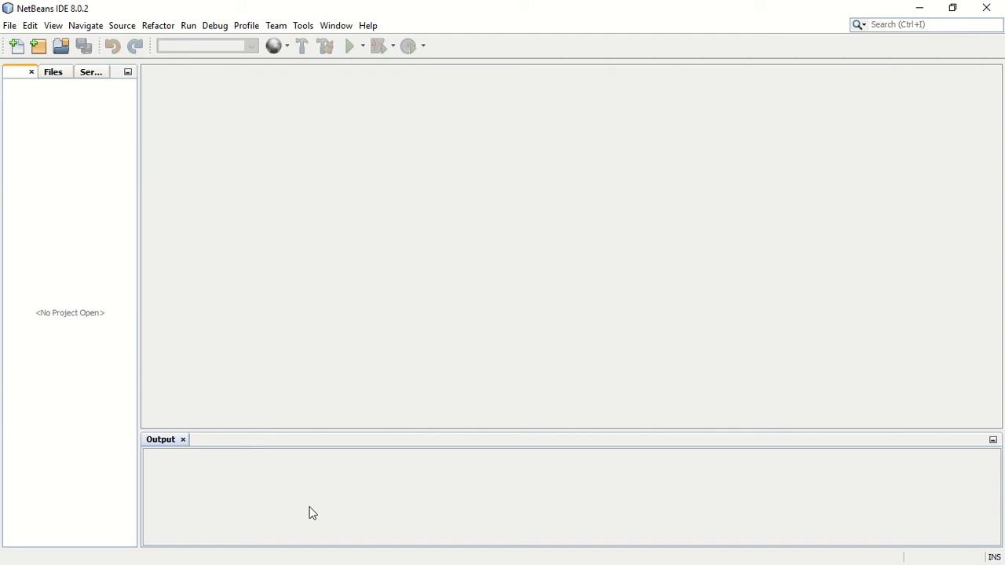
mouse_move(309, 513)
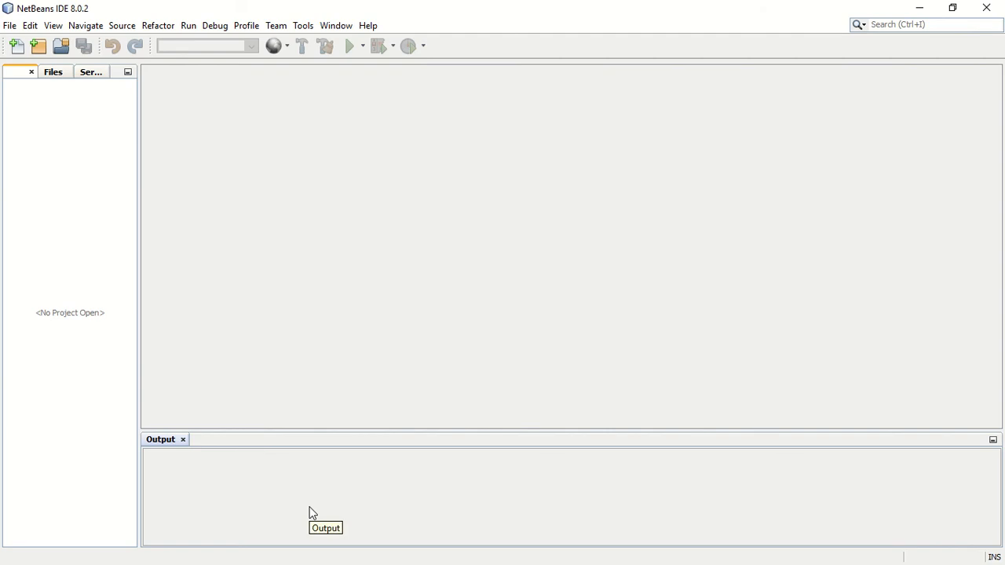
mouse_move(453, 547)
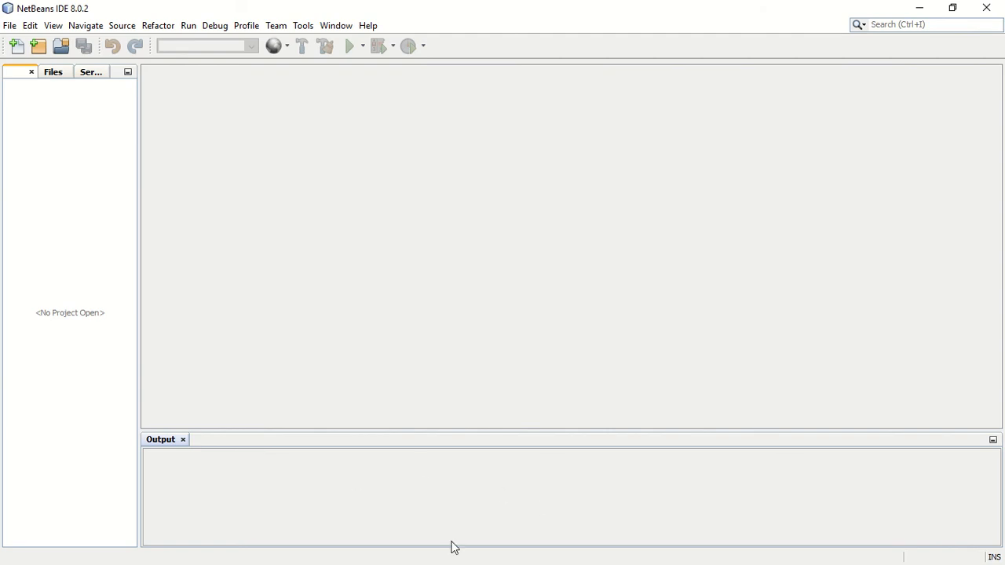
mouse_move(236, 462)
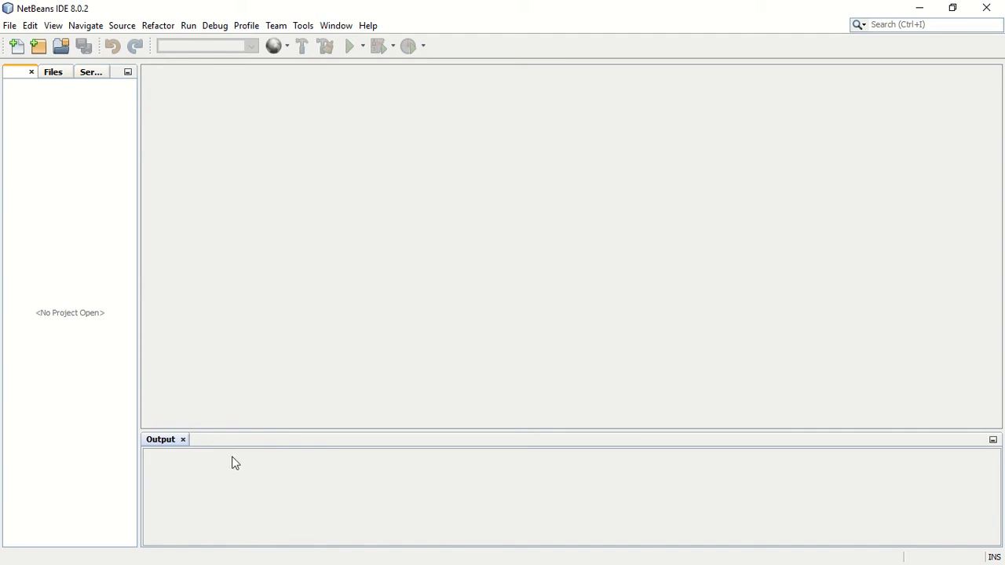
mouse_move(281, 495)
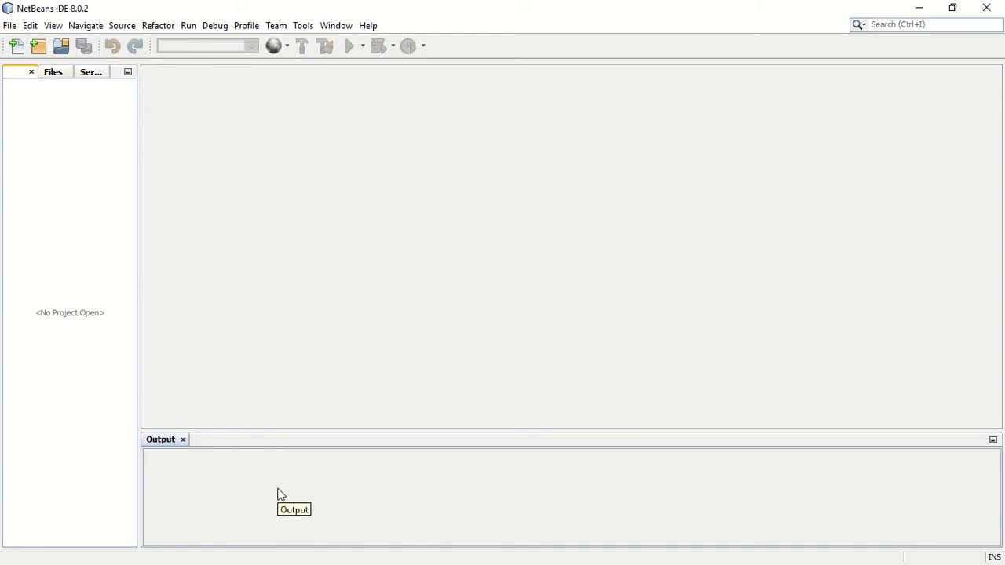
mouse_move(41, 358)
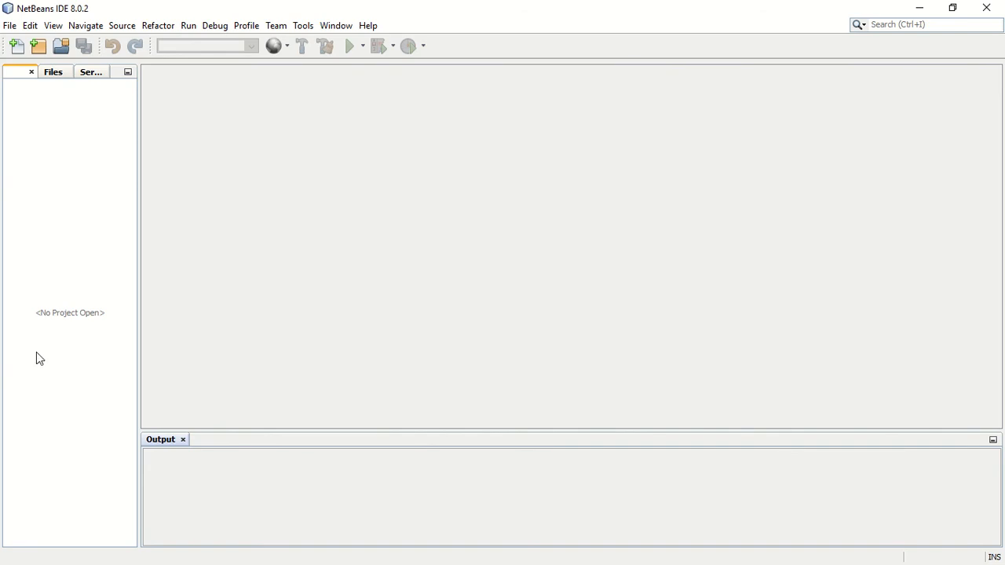
mouse_move(33, 142)
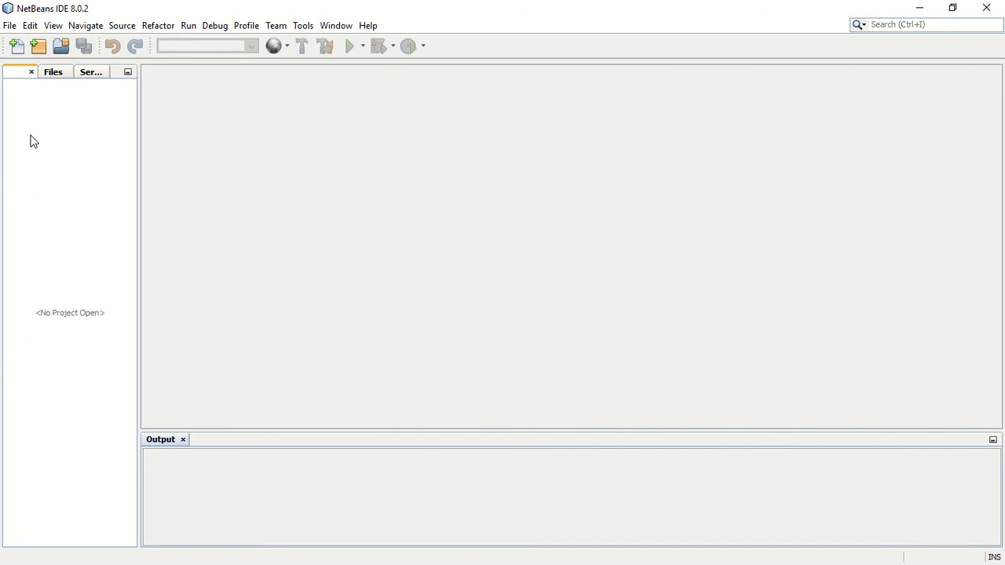
mouse_move(40, 170)
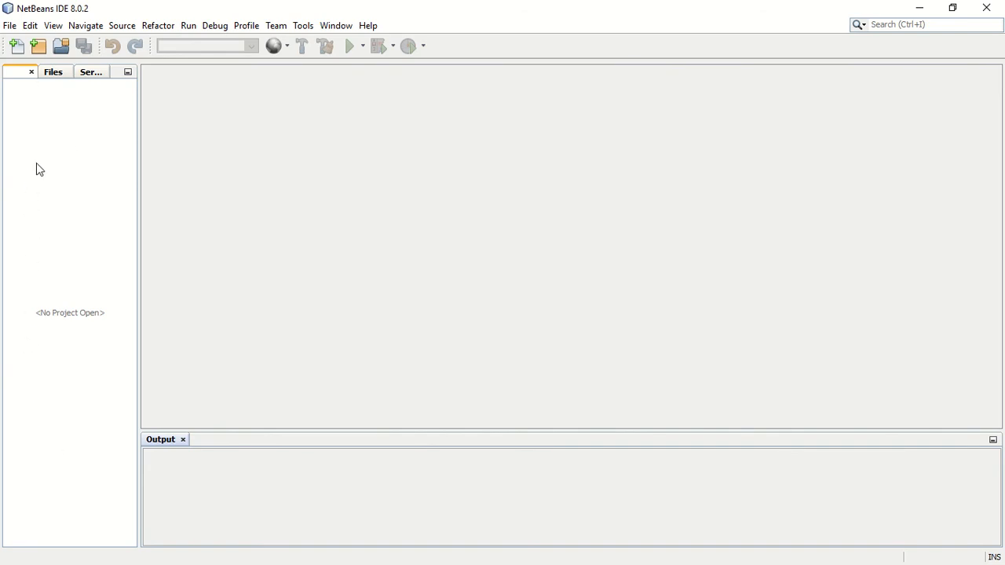
mouse_move(43, 182)
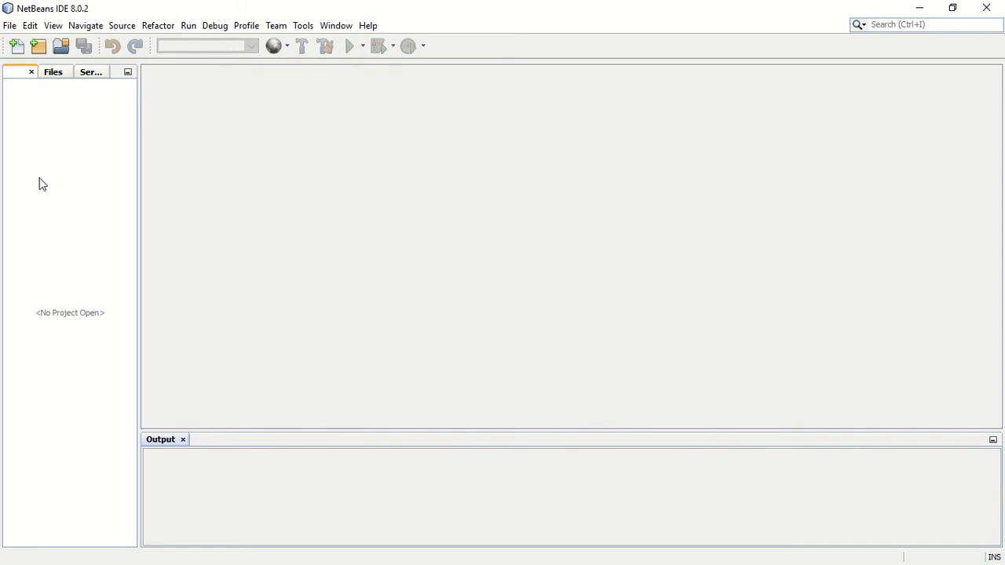
mouse_move(54, 545)
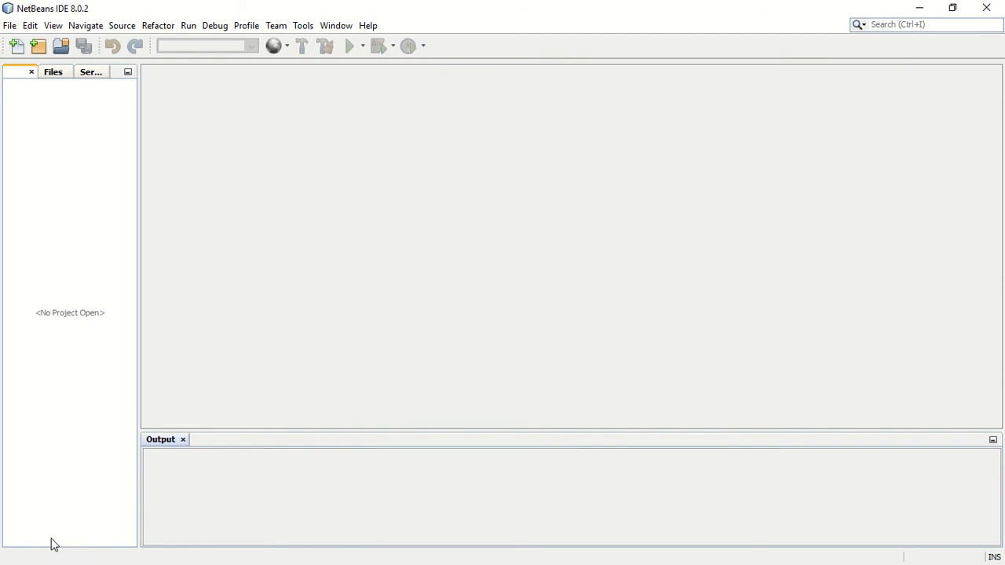
mouse_move(68, 493)
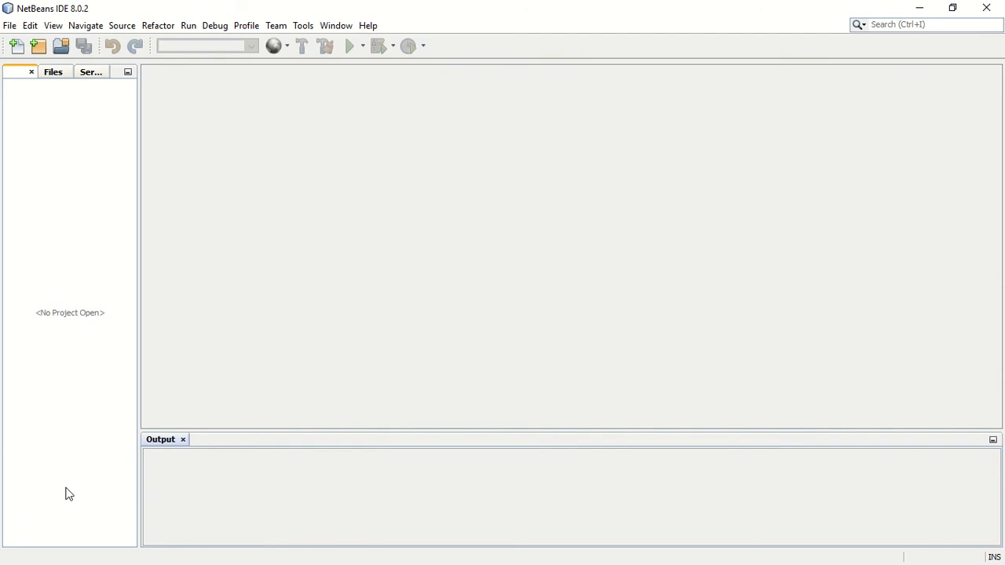
mouse_move(101, 437)
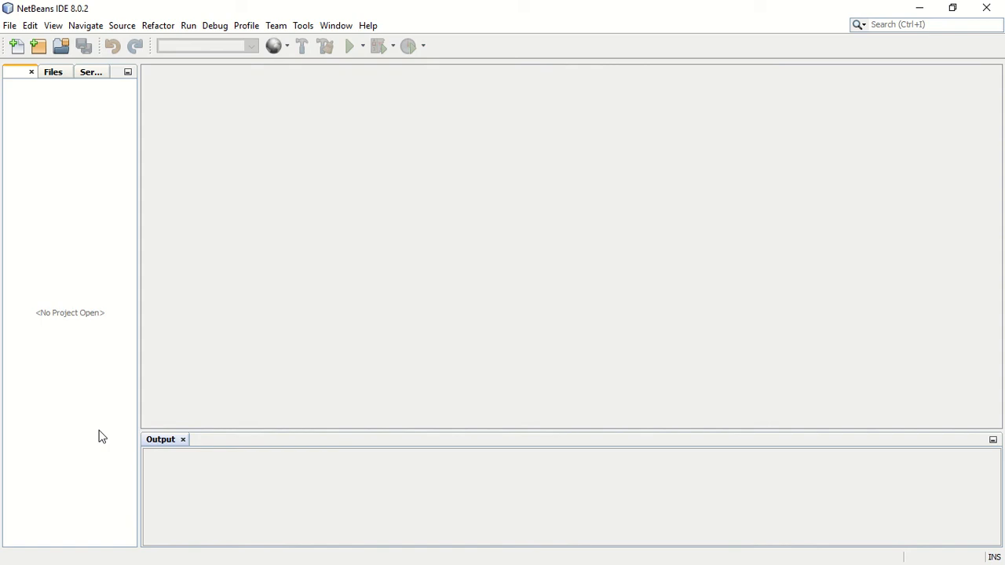
mouse_move(369, 307)
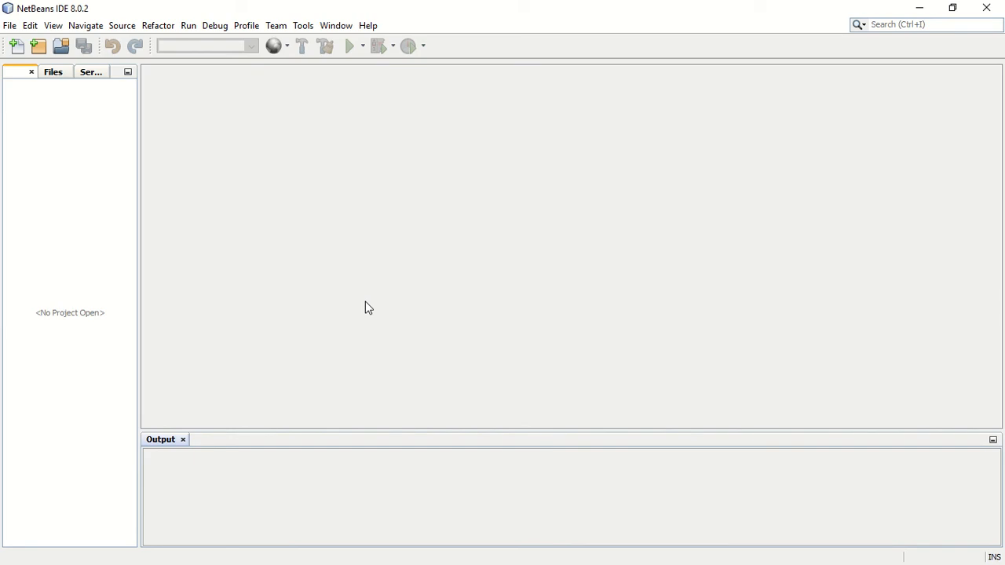
mouse_move(6, 38)
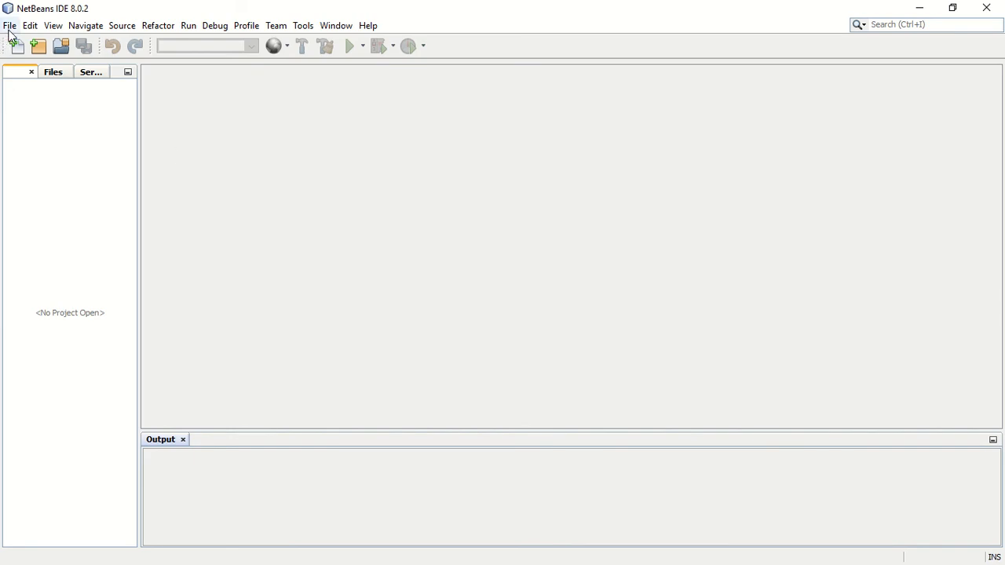
mouse_move(246, 25)
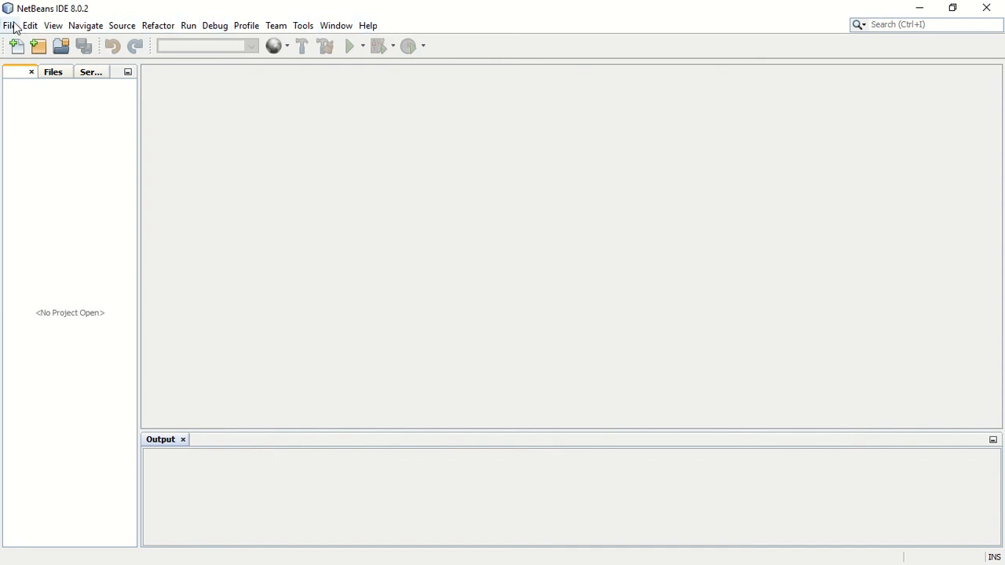
mouse_move(231, 252)
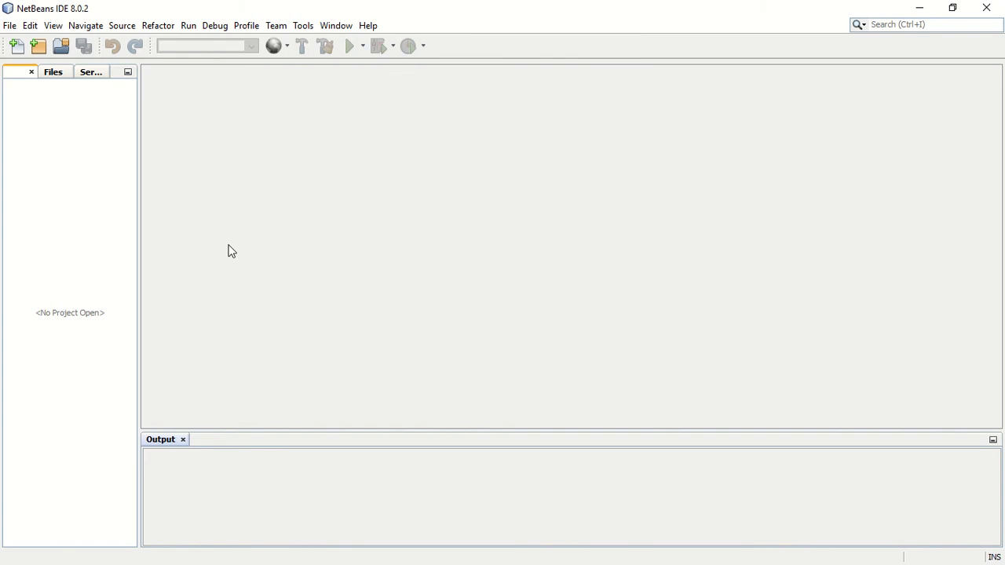
mouse_move(408, 71)
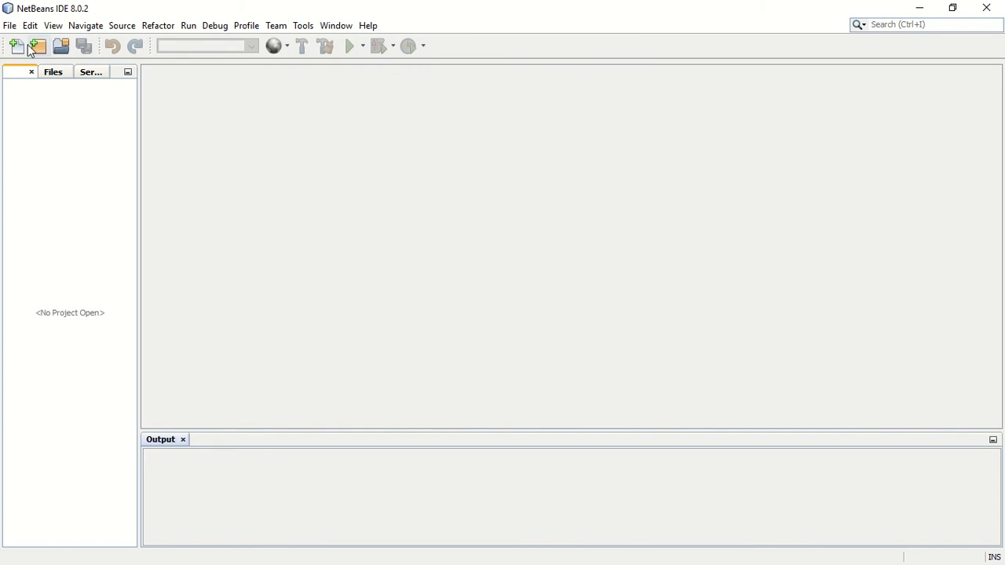
mouse_move(324, 87)
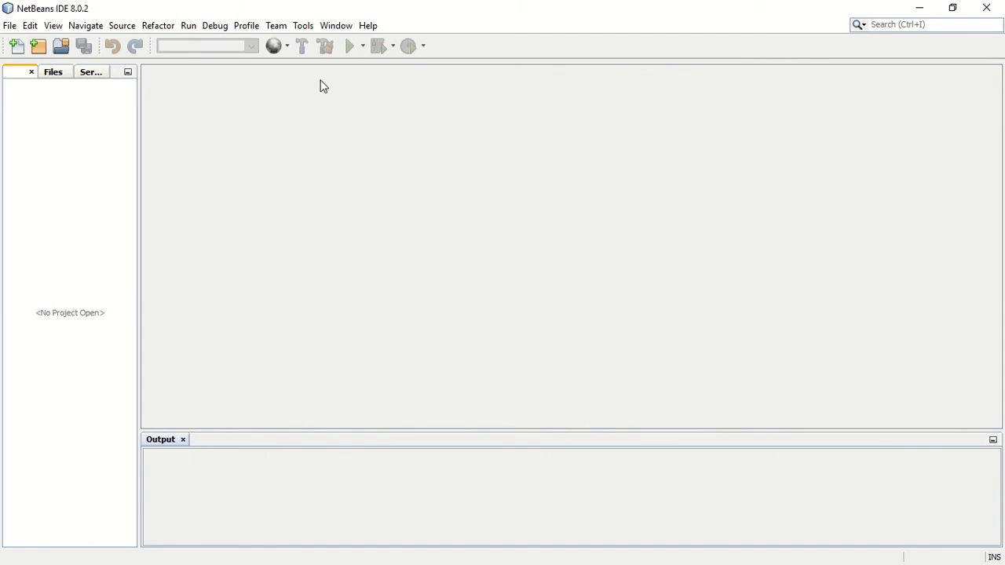
mouse_move(135, 180)
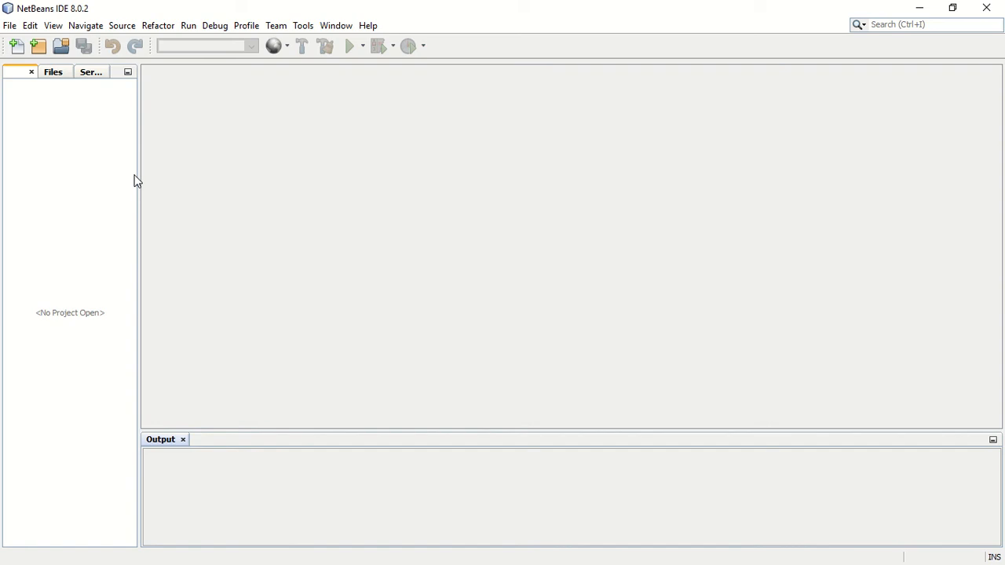
mouse_move(307, 12)
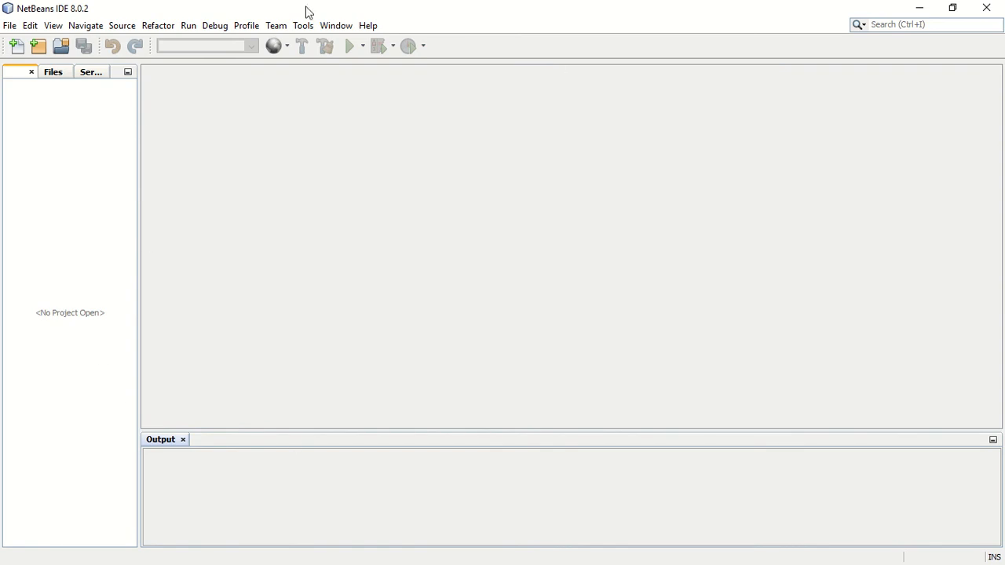
mouse_move(282, 493)
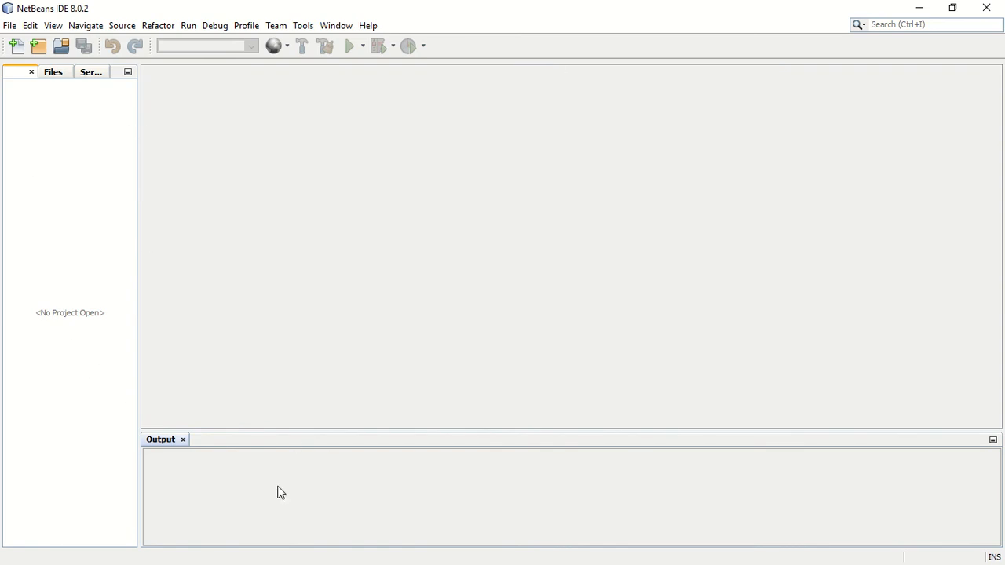
mouse_move(119, 130)
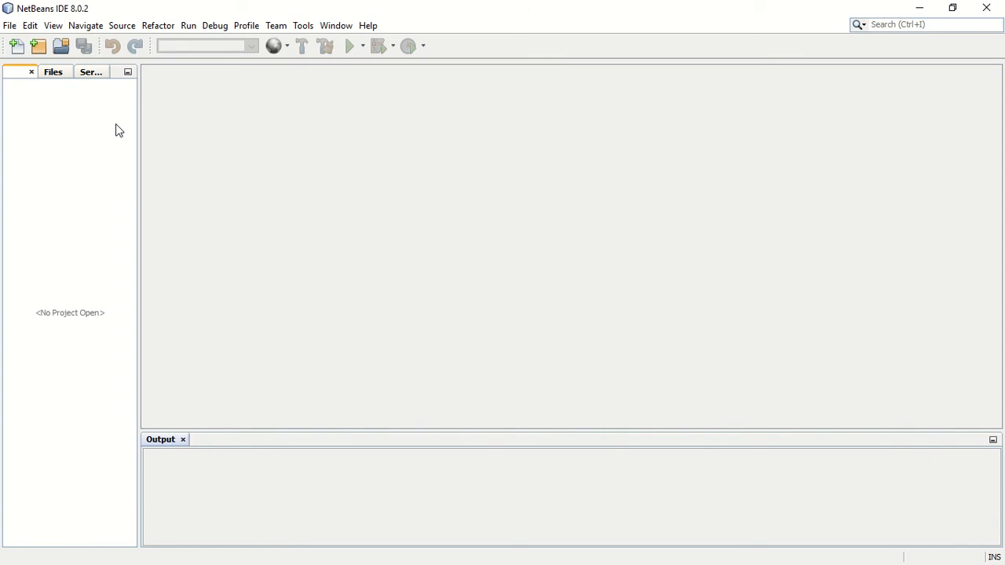
mouse_move(49, 159)
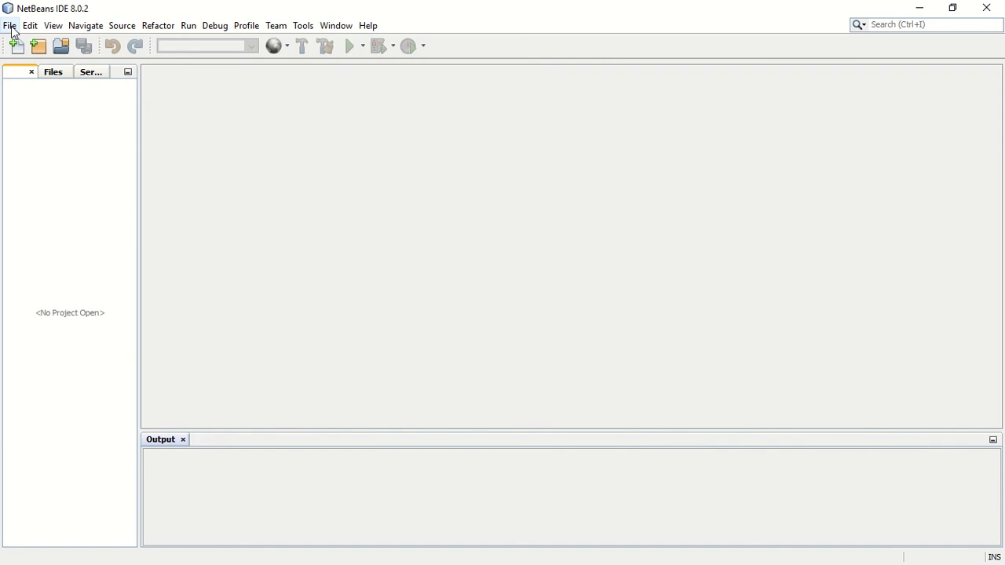
Step: Begin a new project from the File menu, choosing Java Application
click(10, 26)
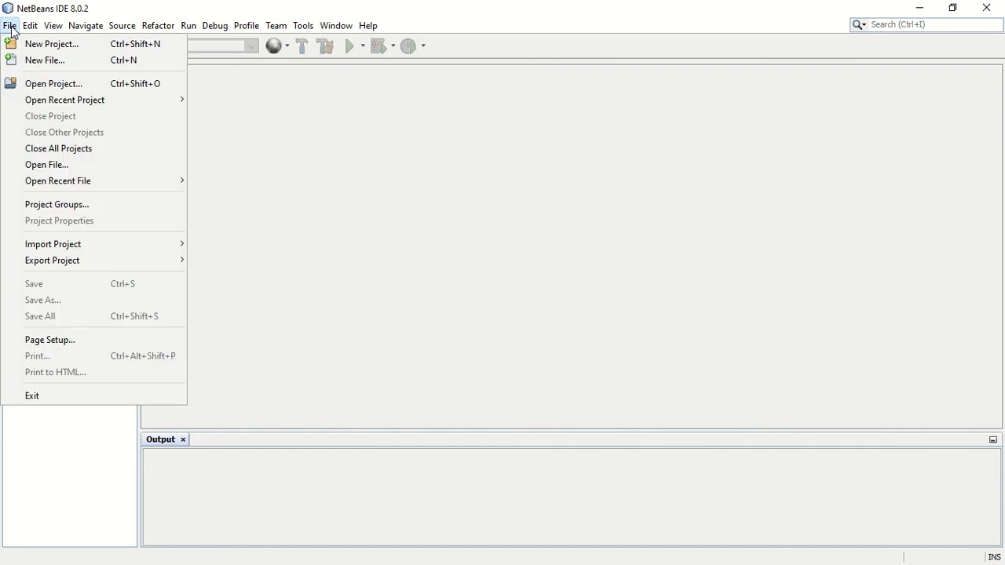
mouse_move(52, 43)
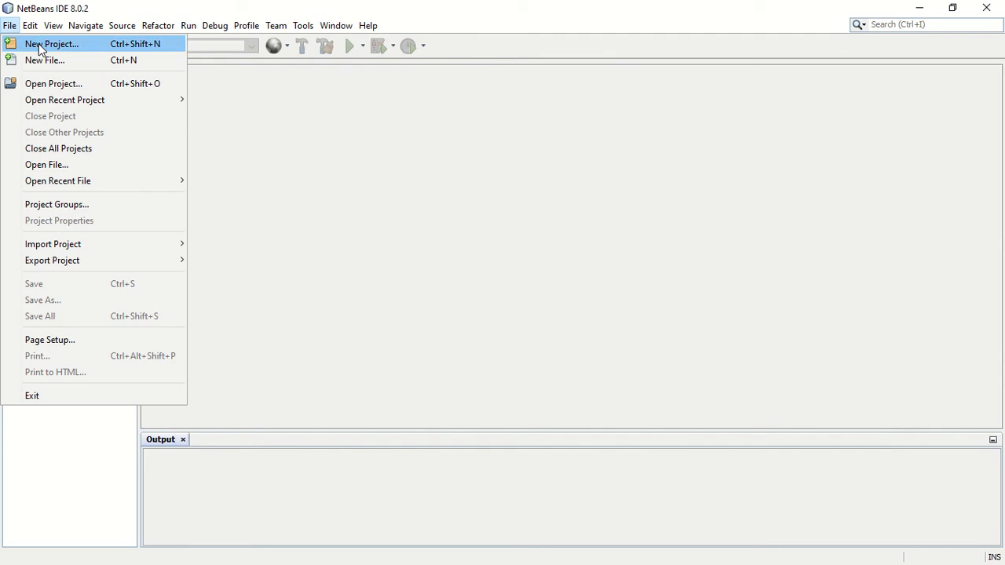
click(52, 43)
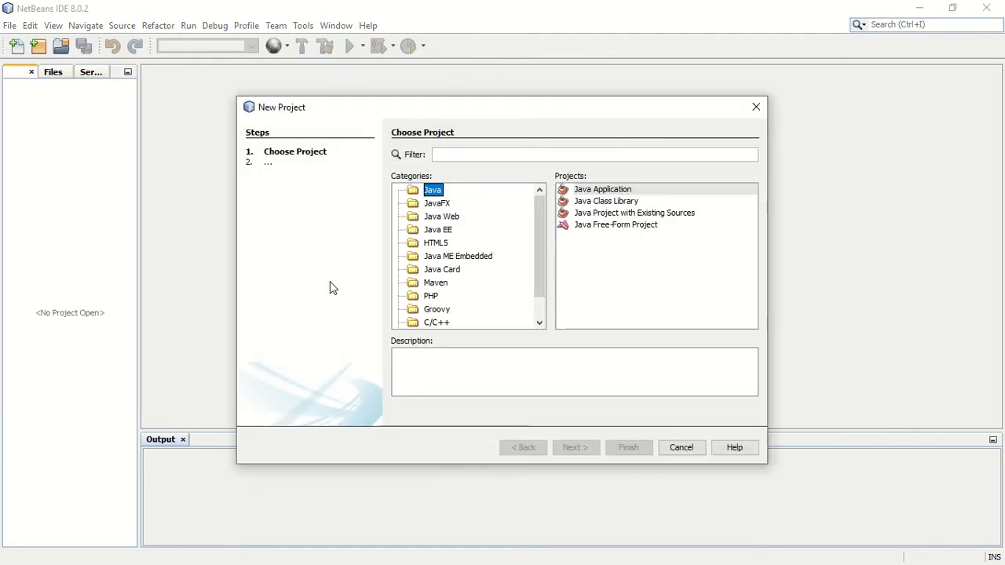
click(602, 189)
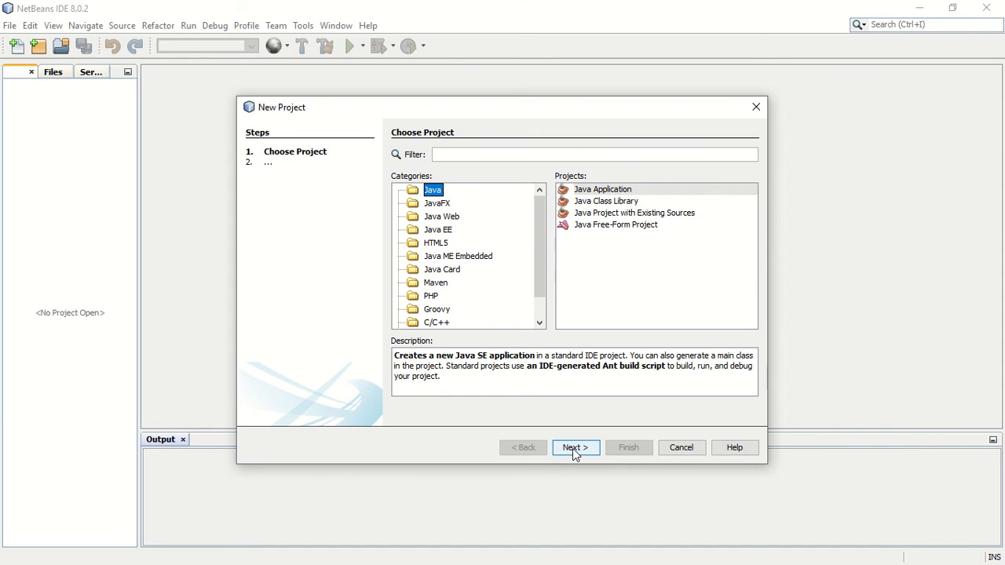
Step: Advance to Name and Location and enter 'Demo' as the project name, giving main class demo.Demo
click(576, 447)
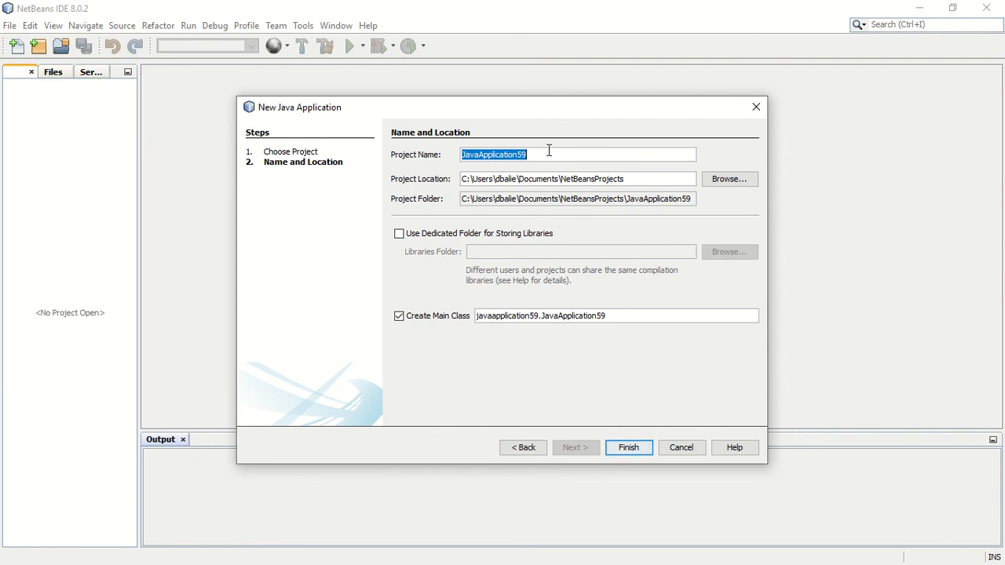
mouse_move(602, 285)
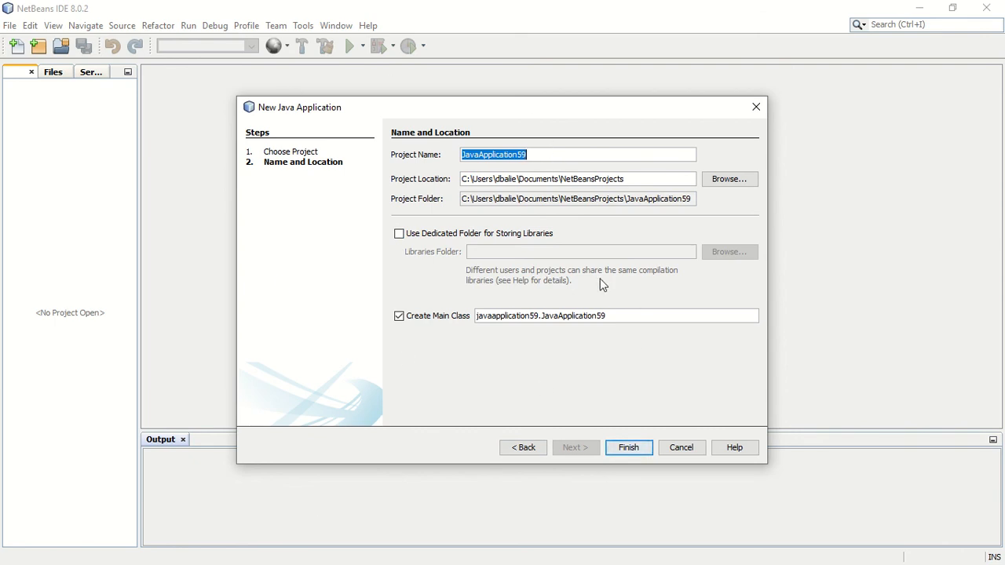
mouse_move(420, 116)
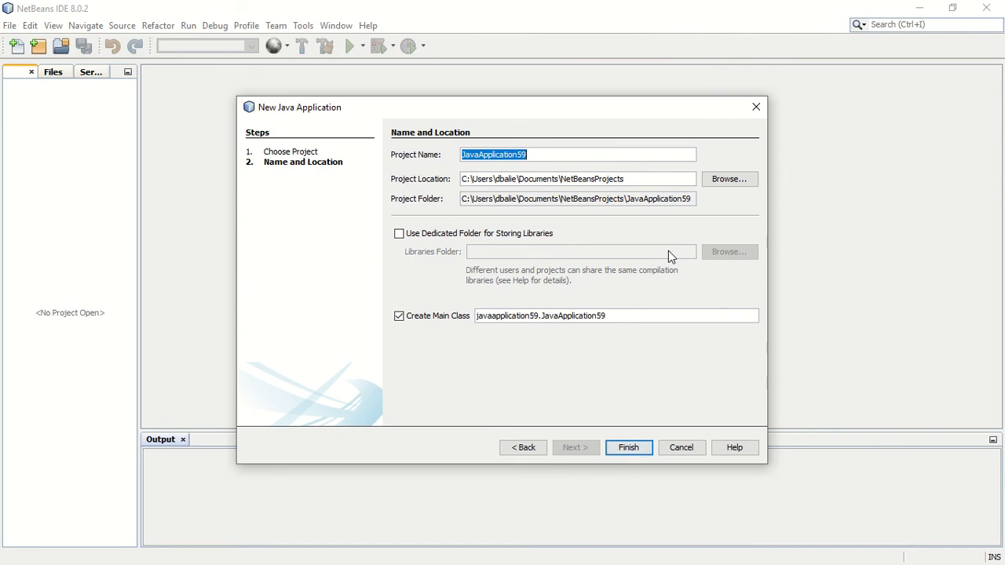
text(Demo)
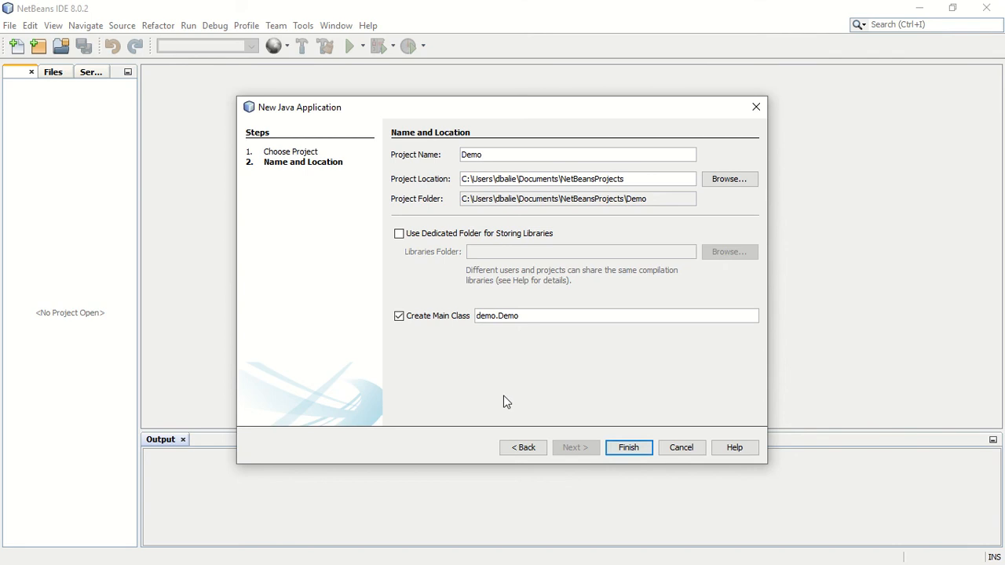
mouse_move(481, 148)
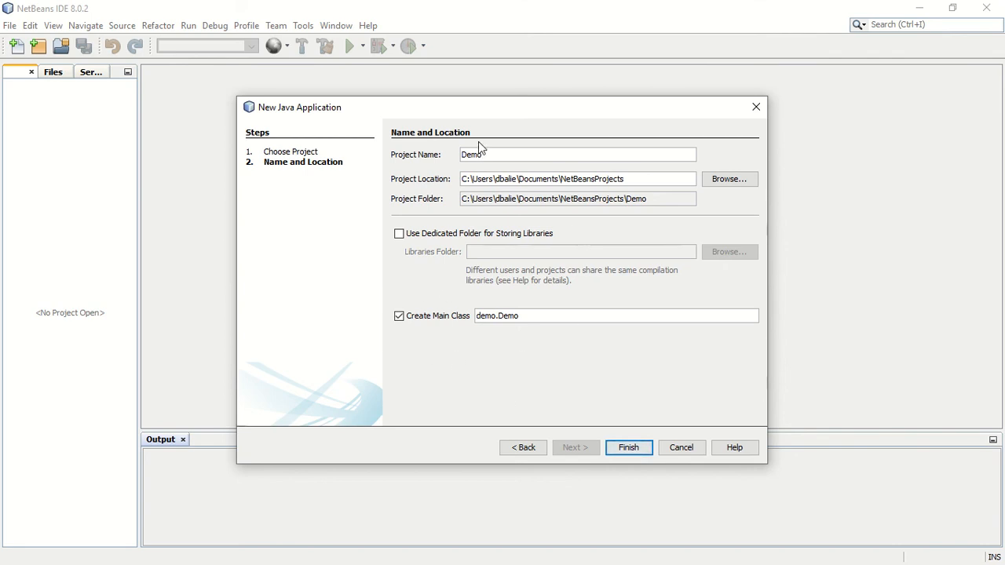
mouse_move(433, 276)
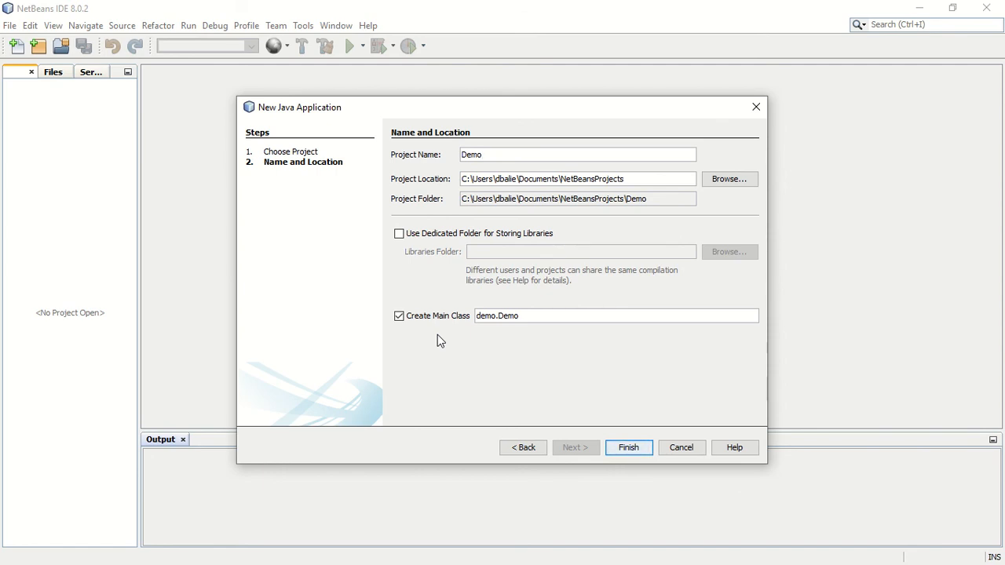
mouse_move(428, 188)
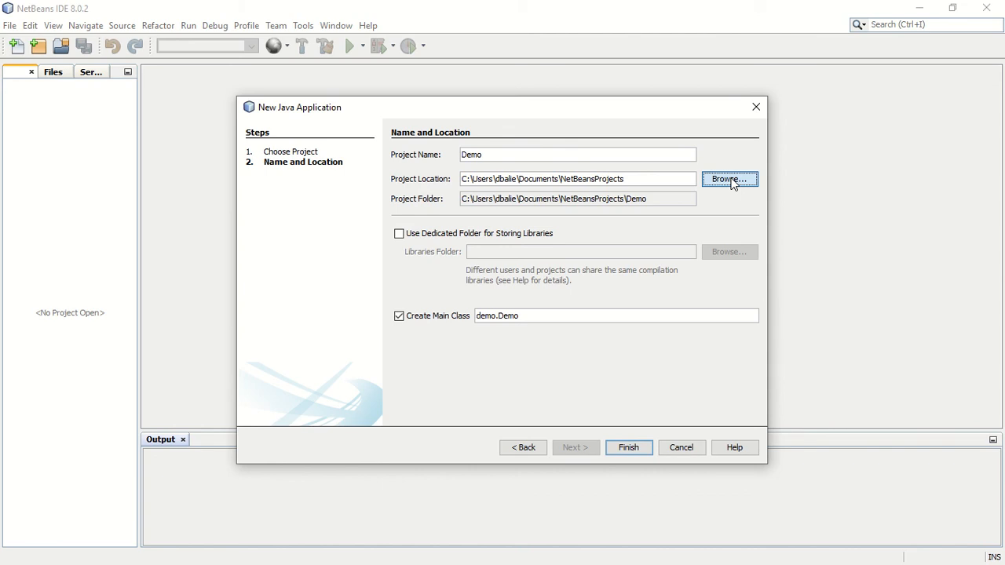
click(728, 179)
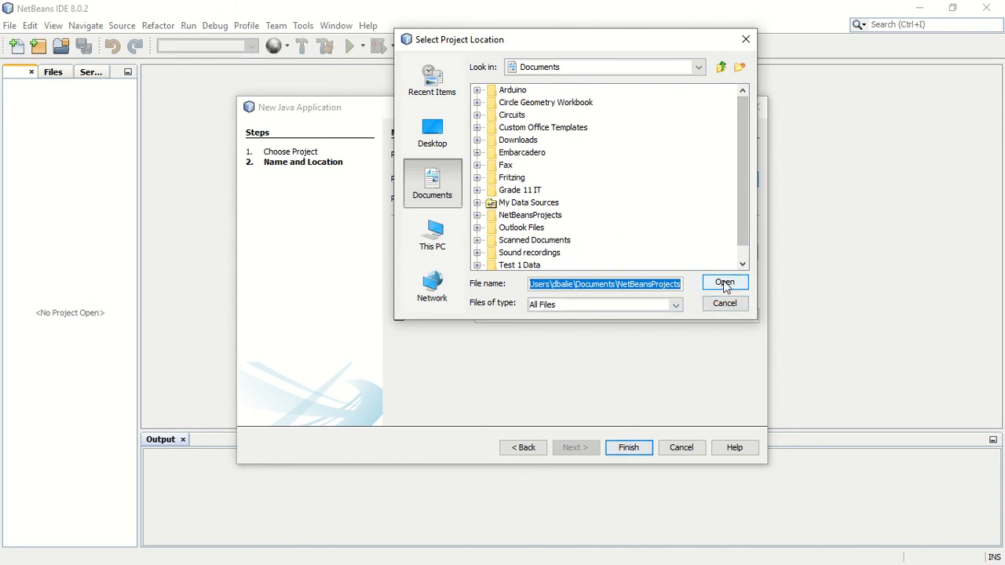
mouse_move(724, 303)
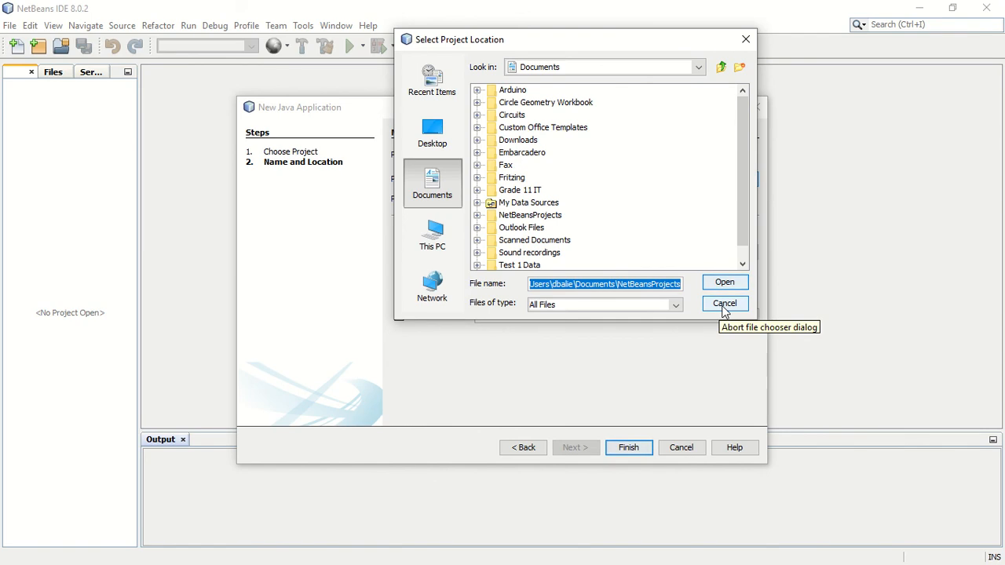
click(723, 304)
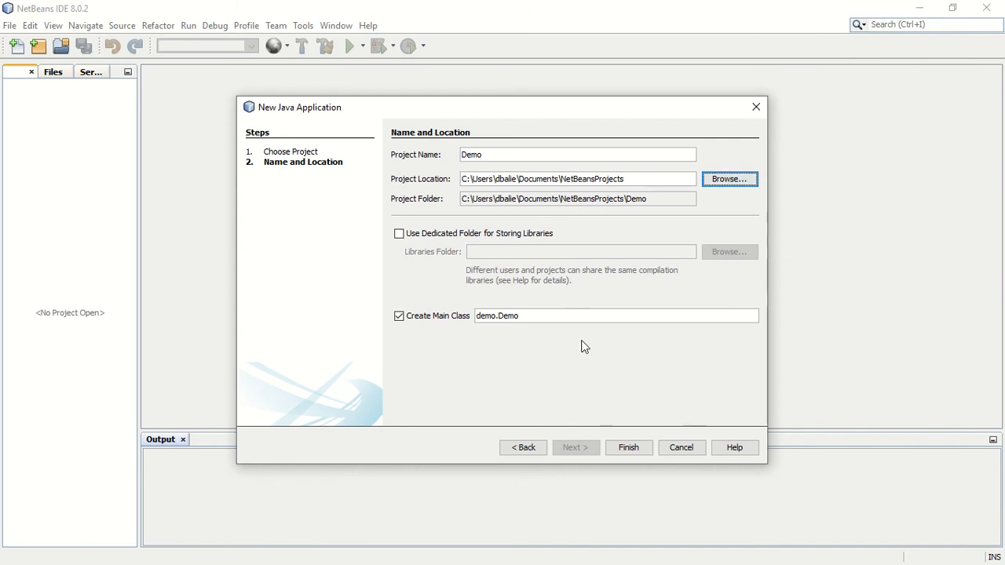
mouse_move(445, 205)
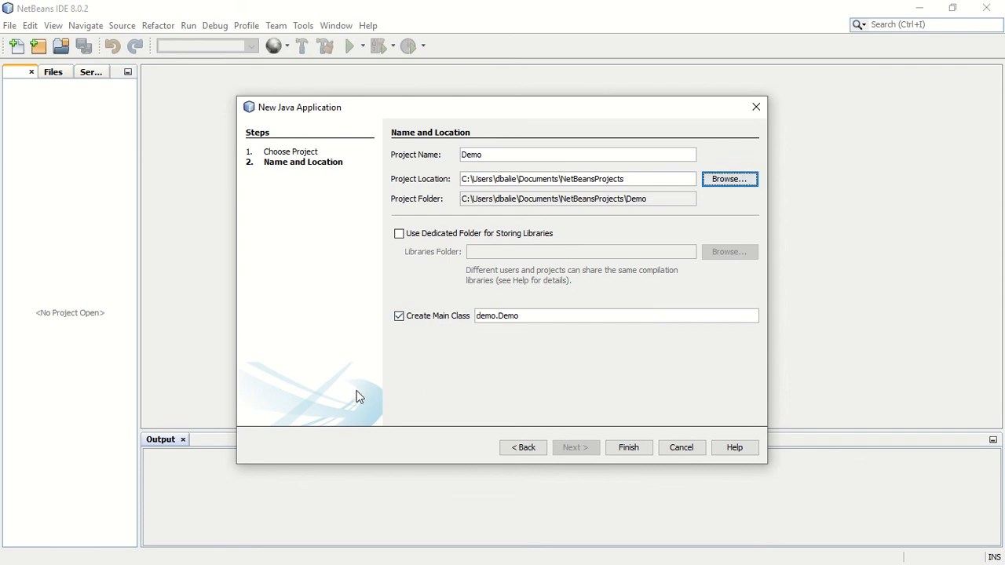
mouse_move(369, 359)
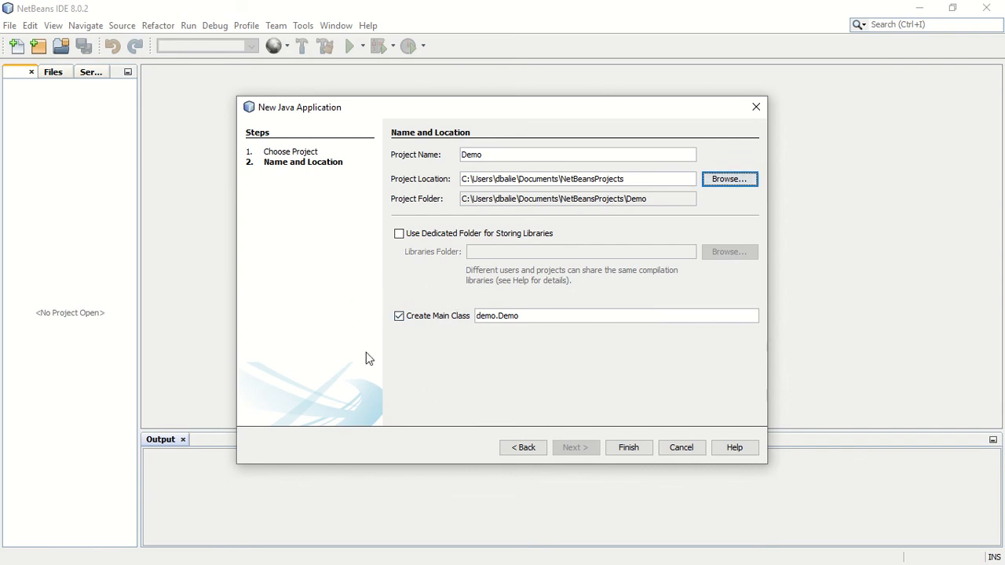
mouse_move(438, 363)
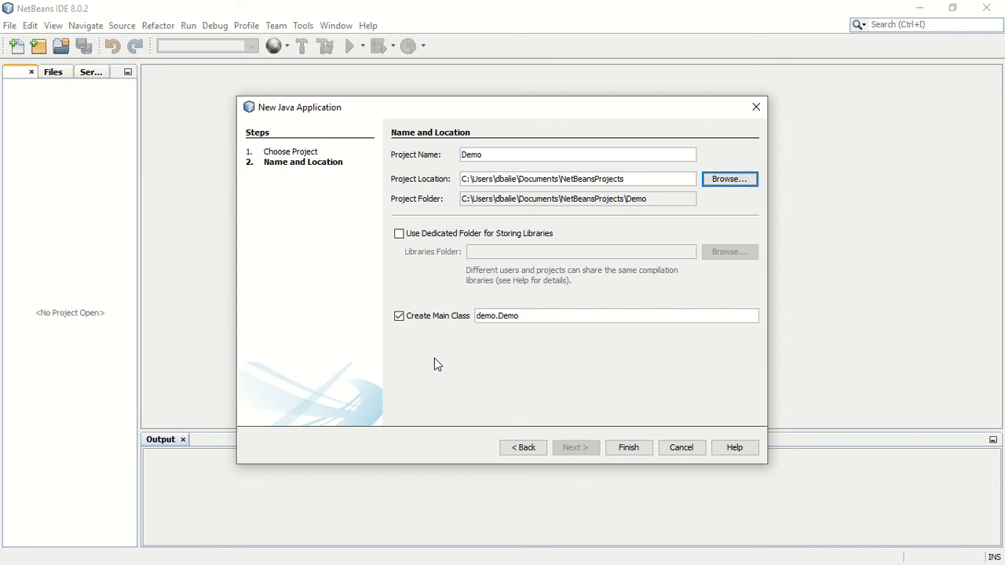
mouse_move(628, 448)
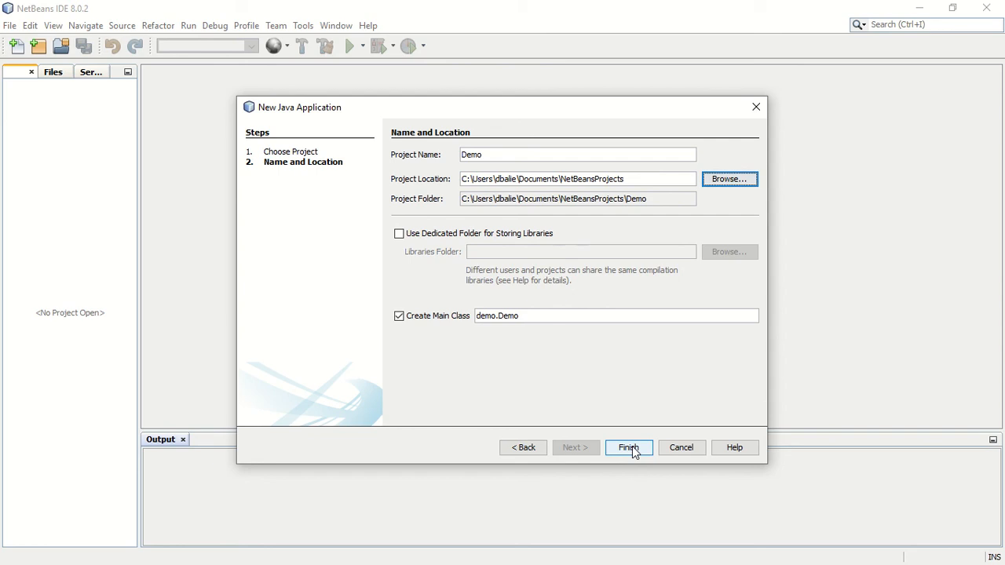
Step: Finish the wizard to create the Demo project and focus the Demo.java editor
click(628, 447)
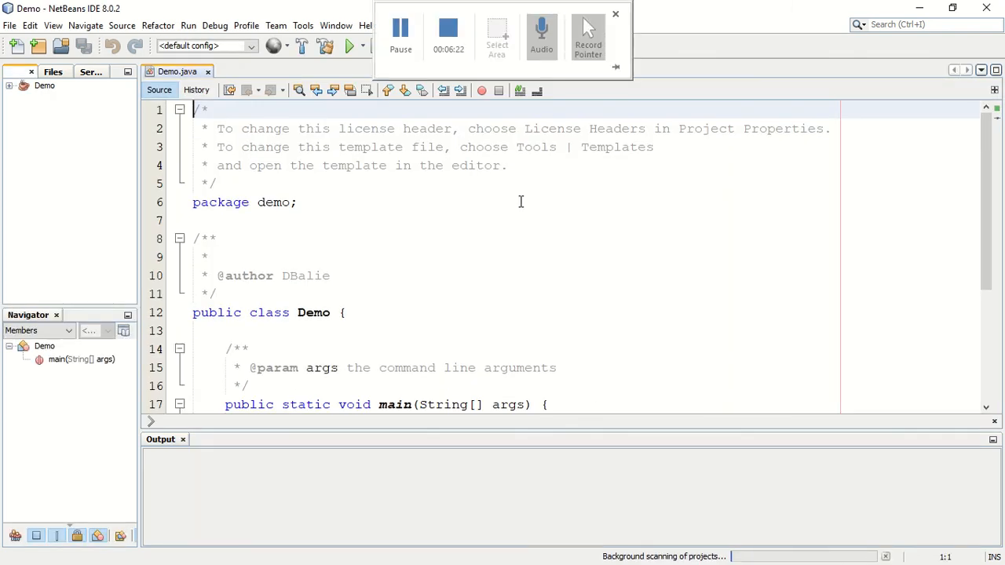
click(615, 15)
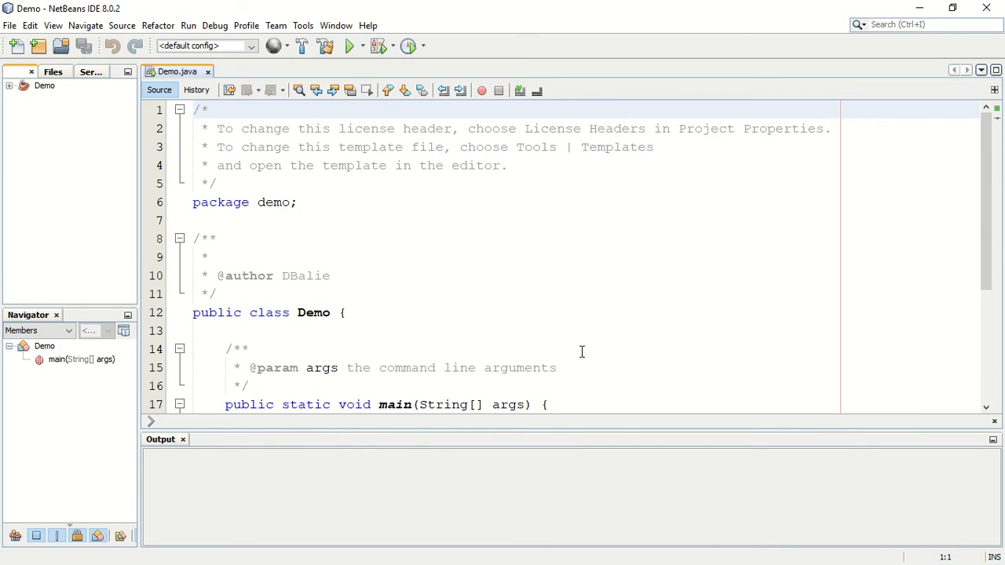
mouse_move(411, 159)
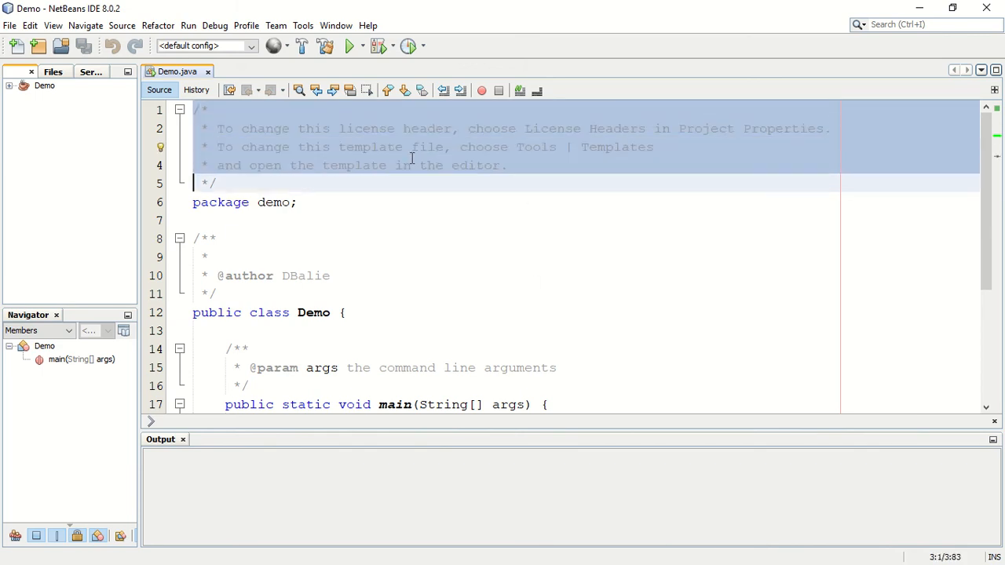
Step: Delete the license header comment so Demo.java starts with the package line
key(Delete)
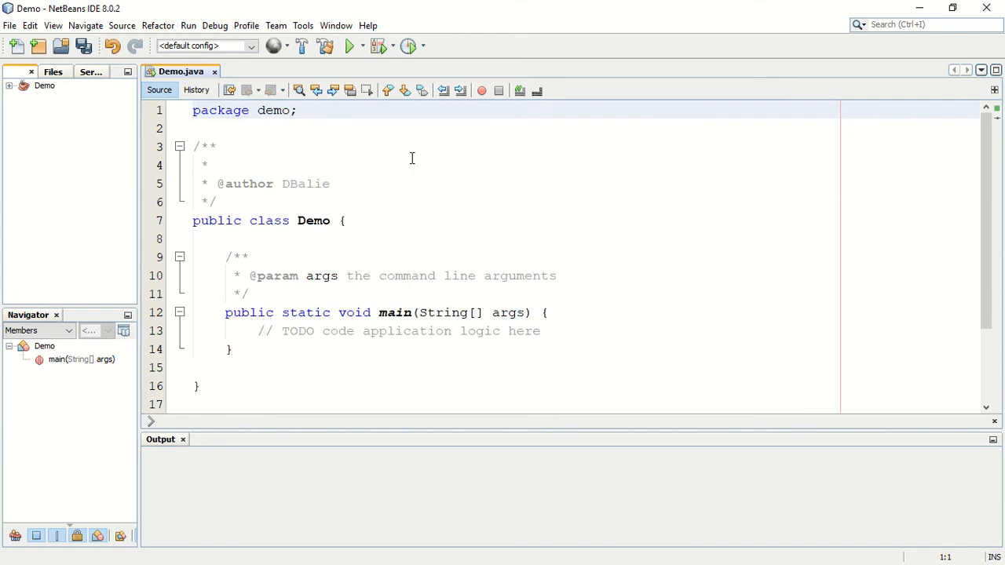
mouse_move(196, 113)
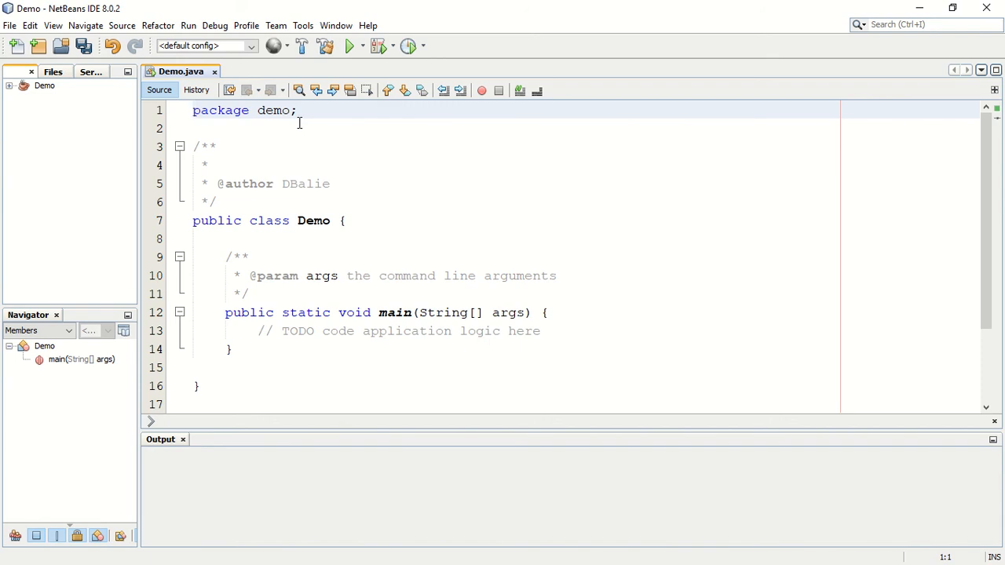
mouse_move(204, 183)
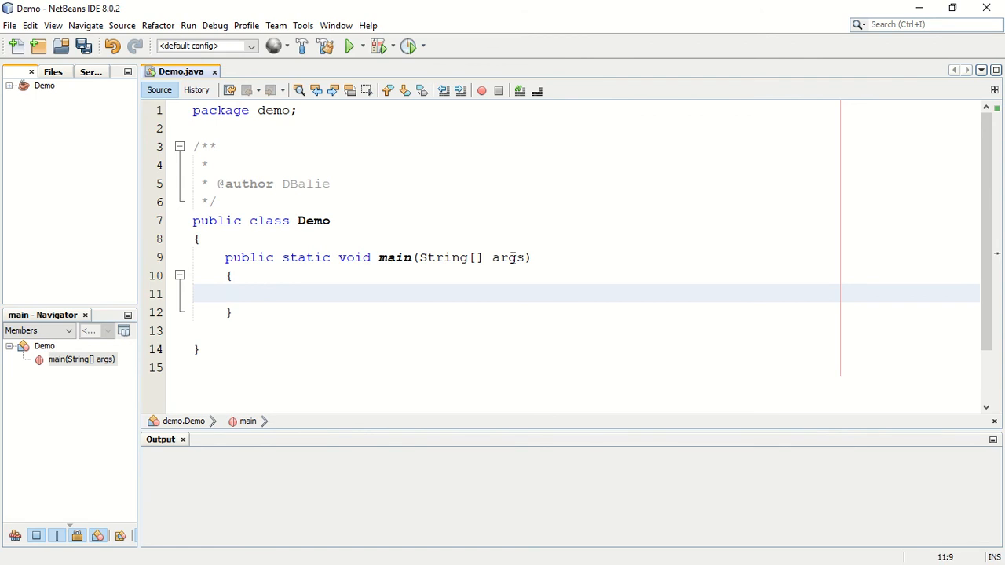
click(259, 293)
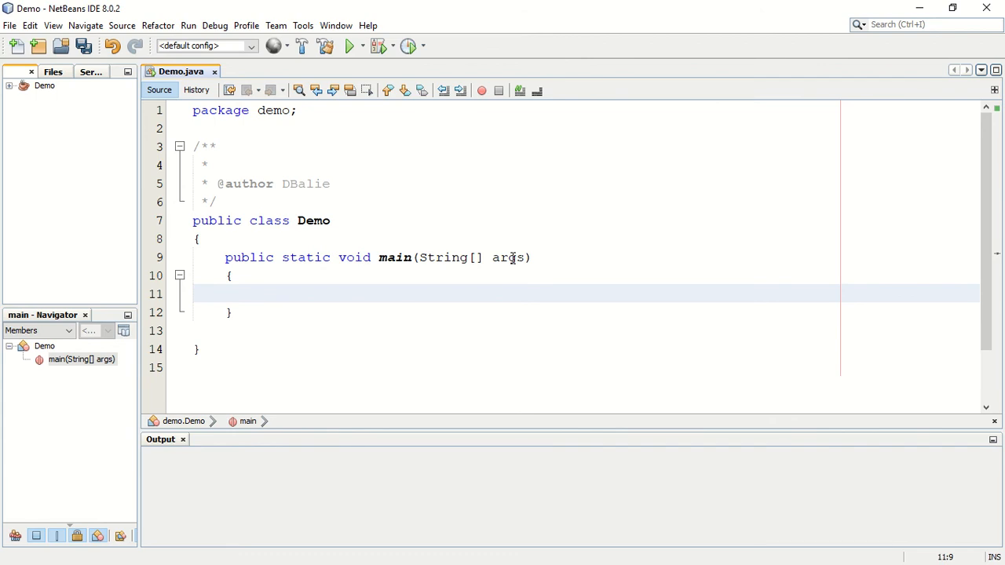
click(259, 293)
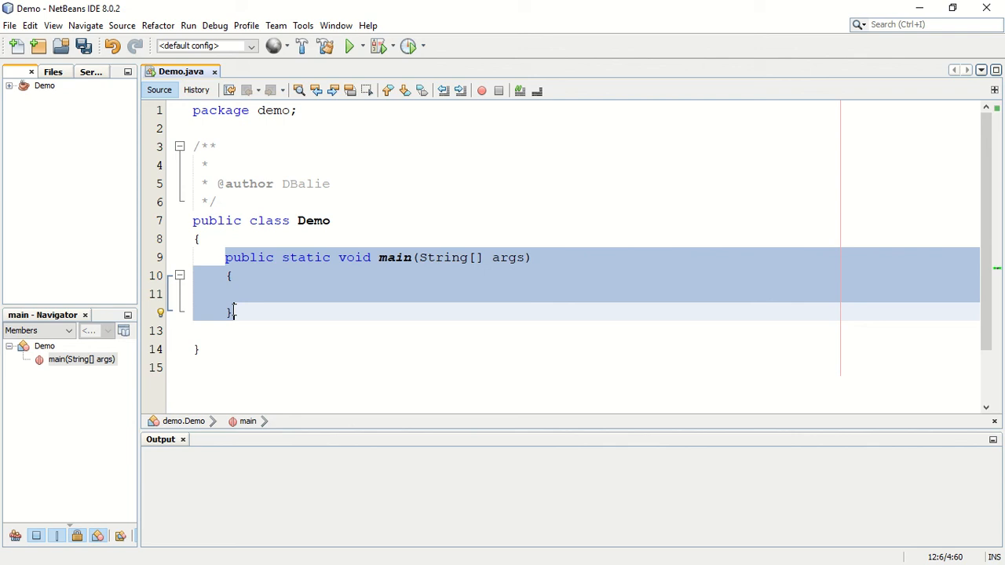
mouse_move(275, 215)
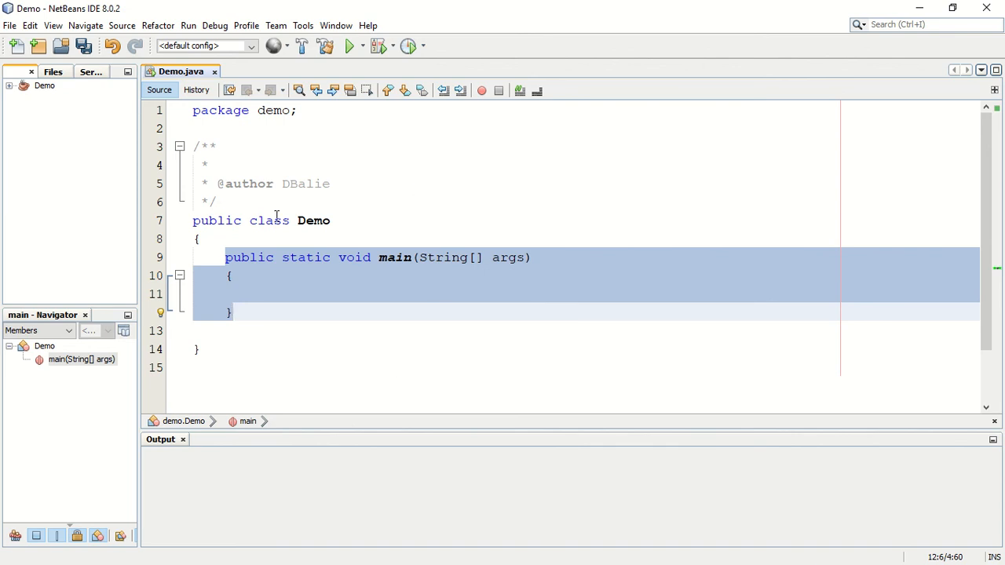
mouse_move(264, 317)
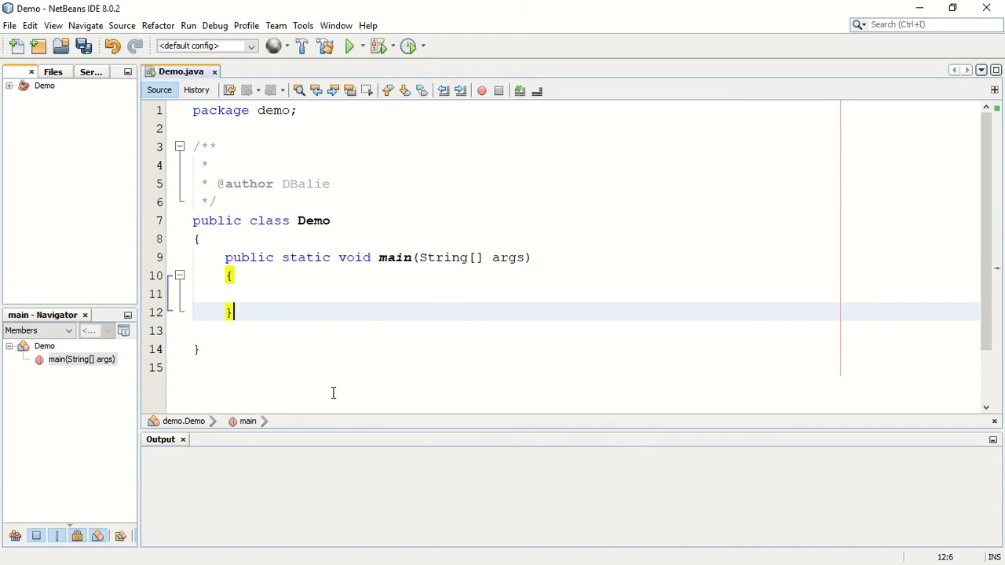
mouse_move(84, 205)
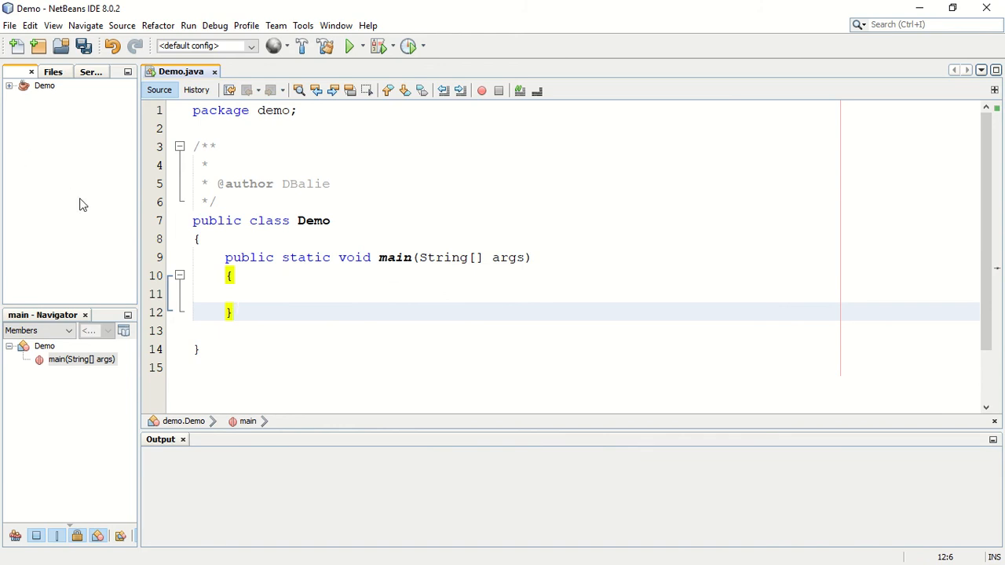
click(233, 313)
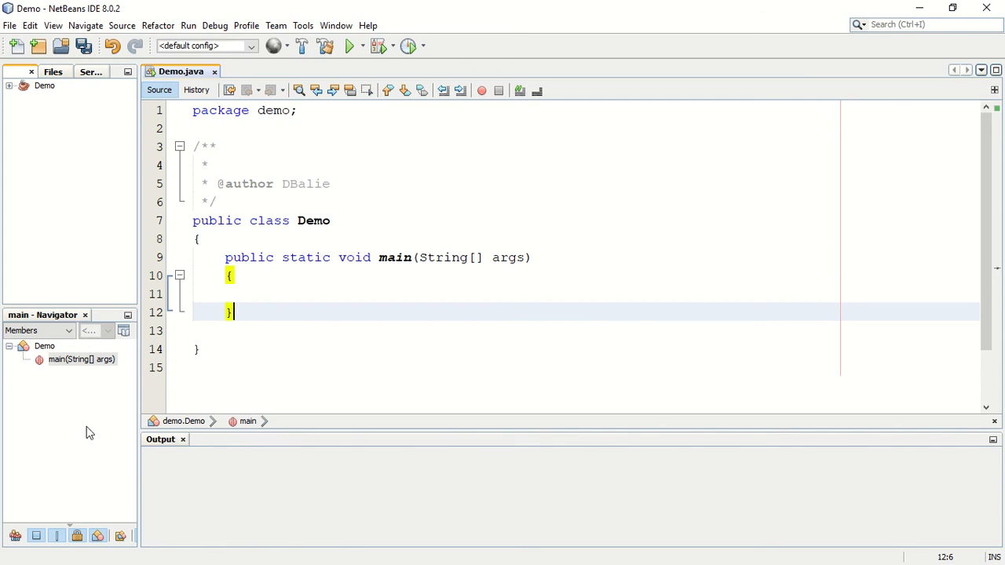
mouse_move(82, 352)
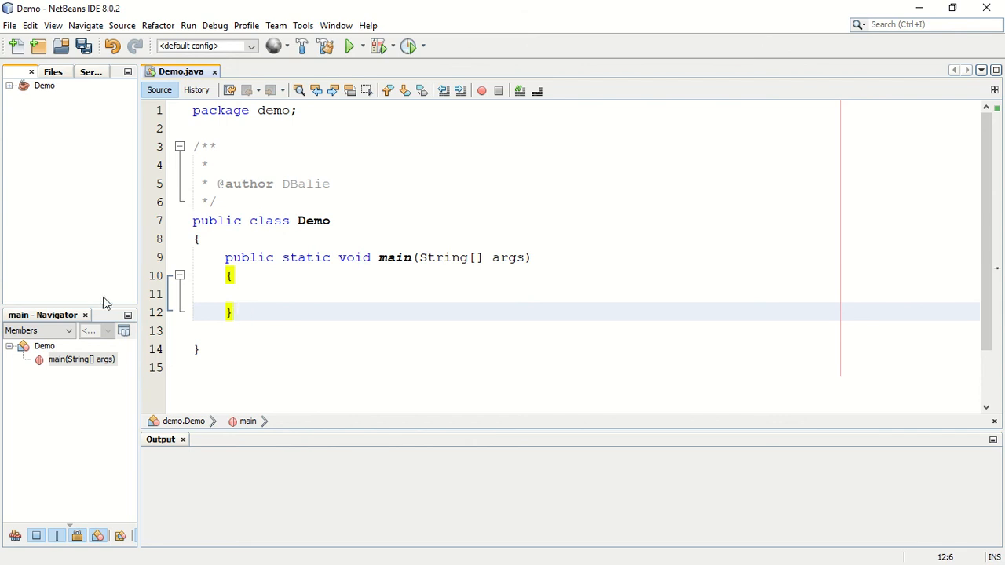
mouse_move(76, 387)
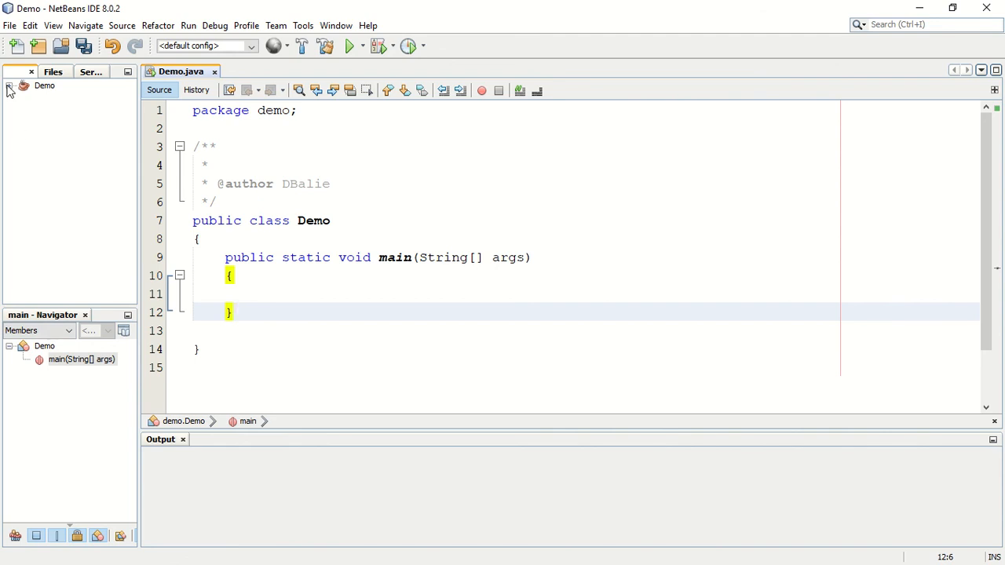
Step: Expand Demo, Source Packages and the demo package to reveal Demo.java
click(8, 86)
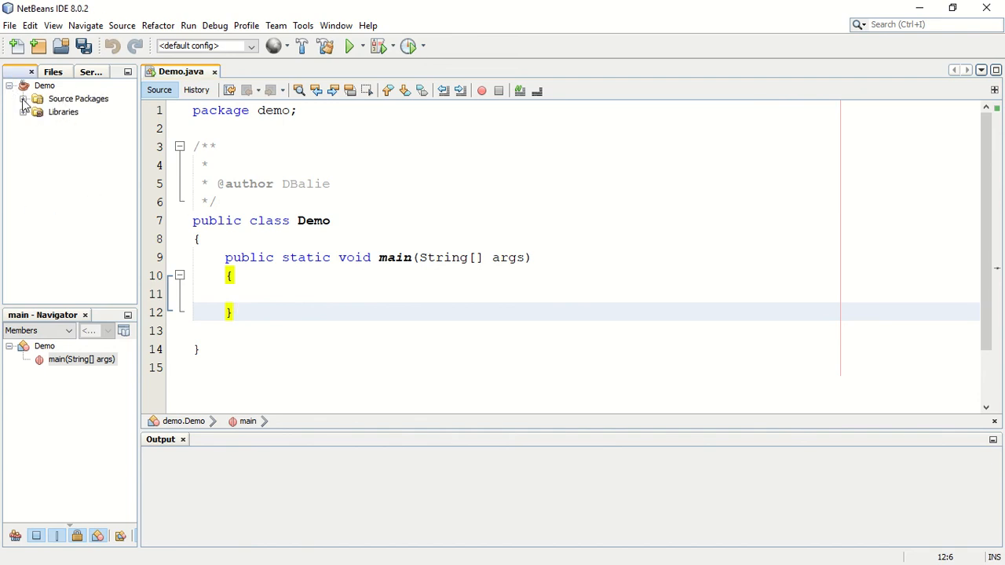
click(24, 98)
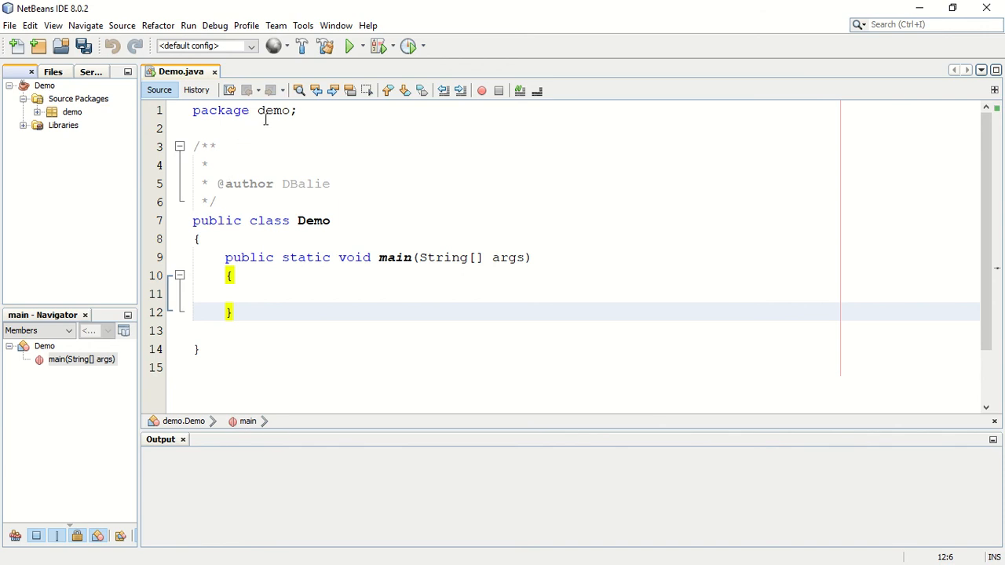
mouse_move(32, 139)
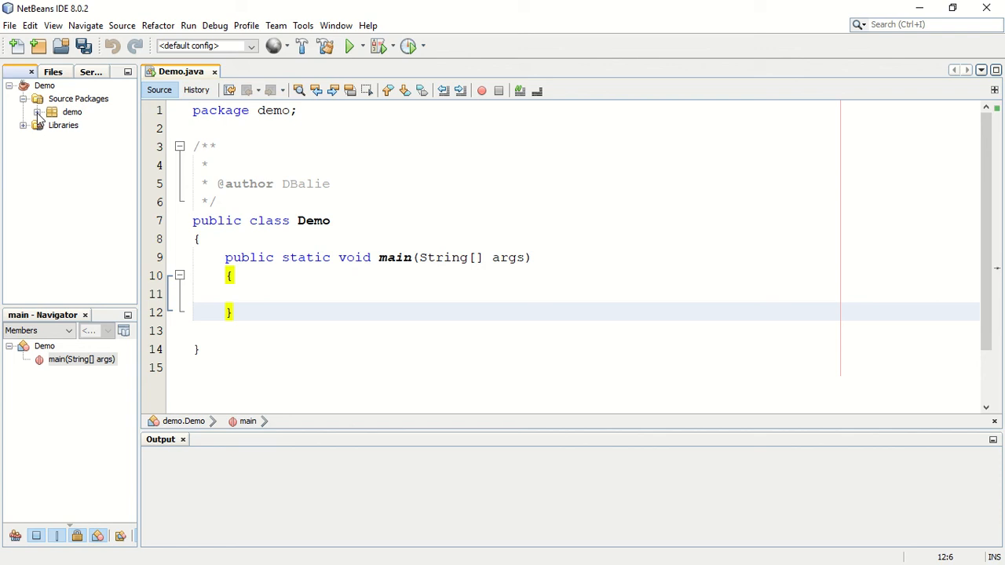
click(38, 111)
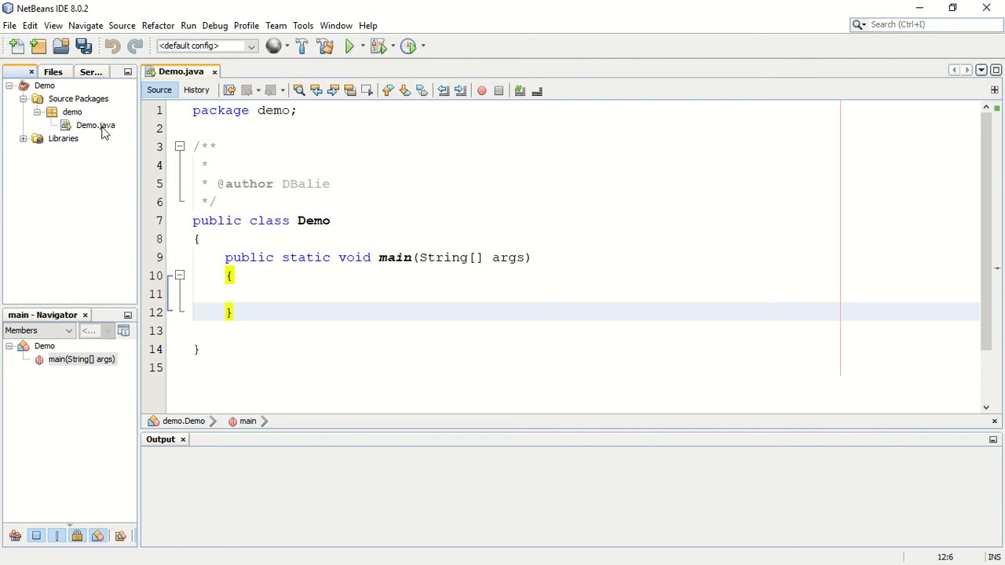
mouse_move(128, 147)
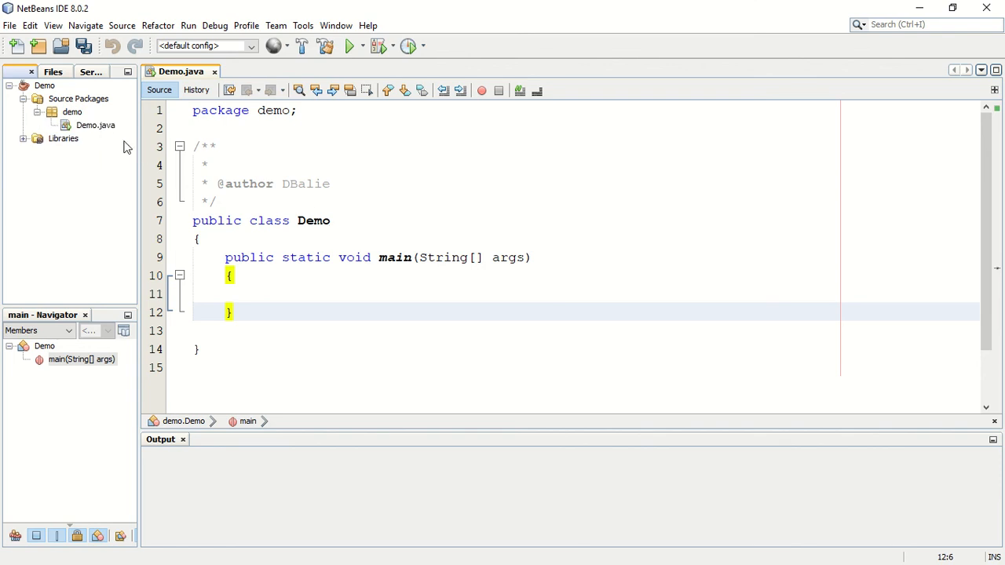
mouse_move(72, 112)
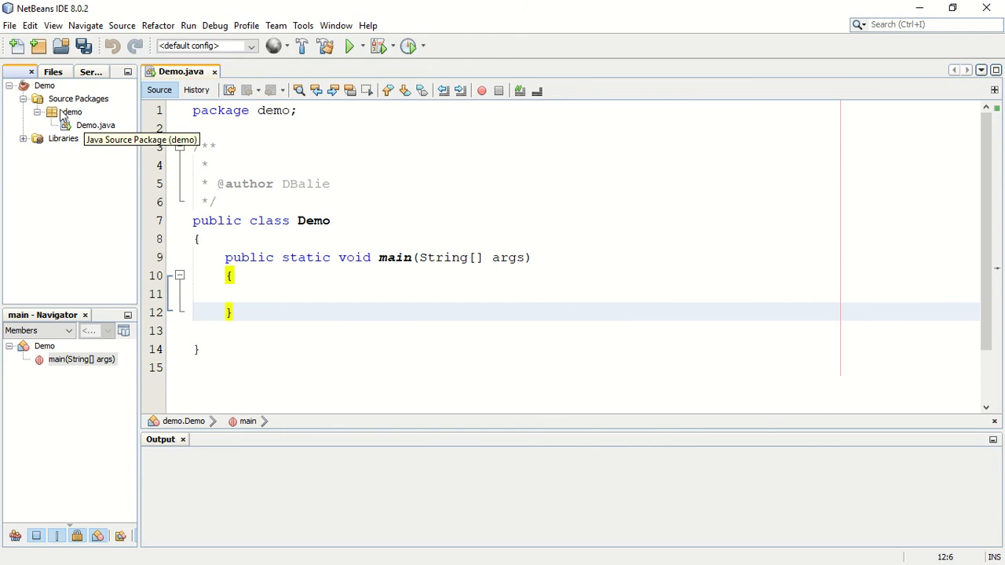
mouse_move(64, 146)
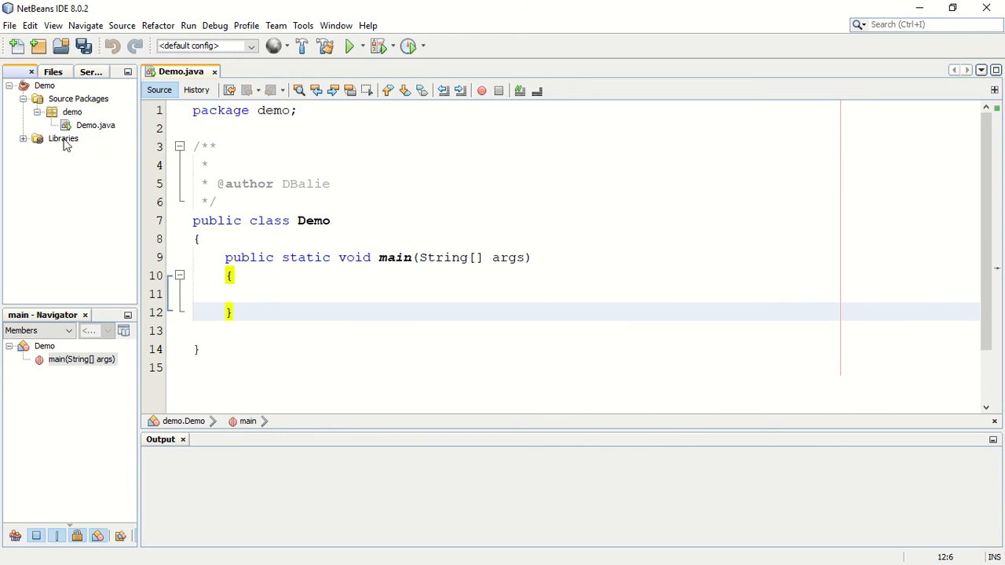
mouse_move(74, 167)
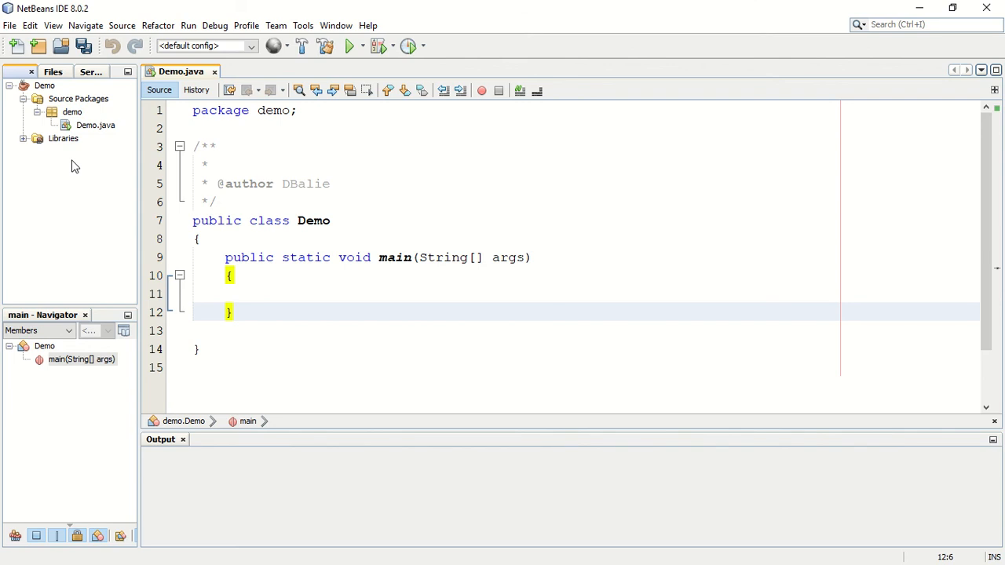
mouse_move(341, 175)
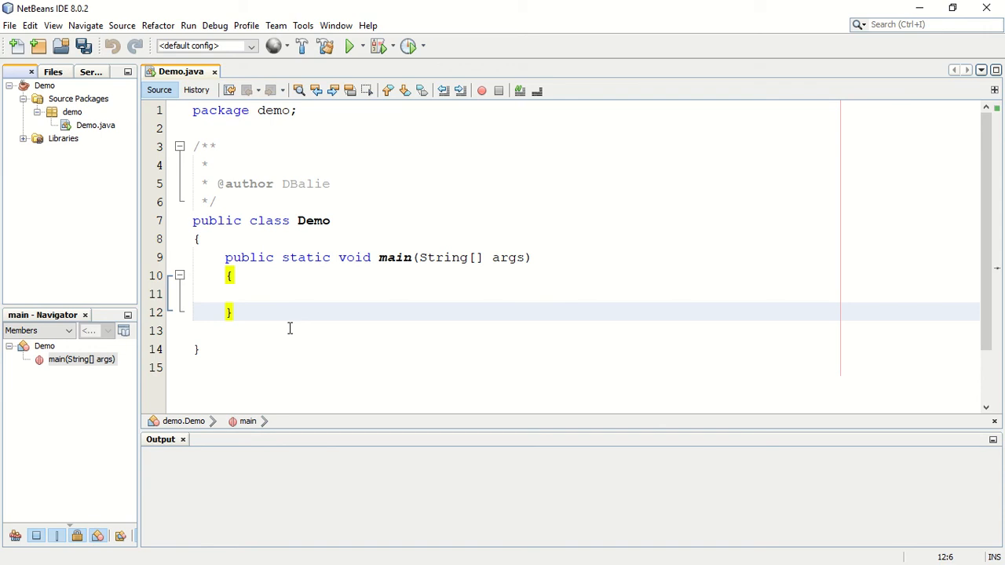
mouse_move(291, 284)
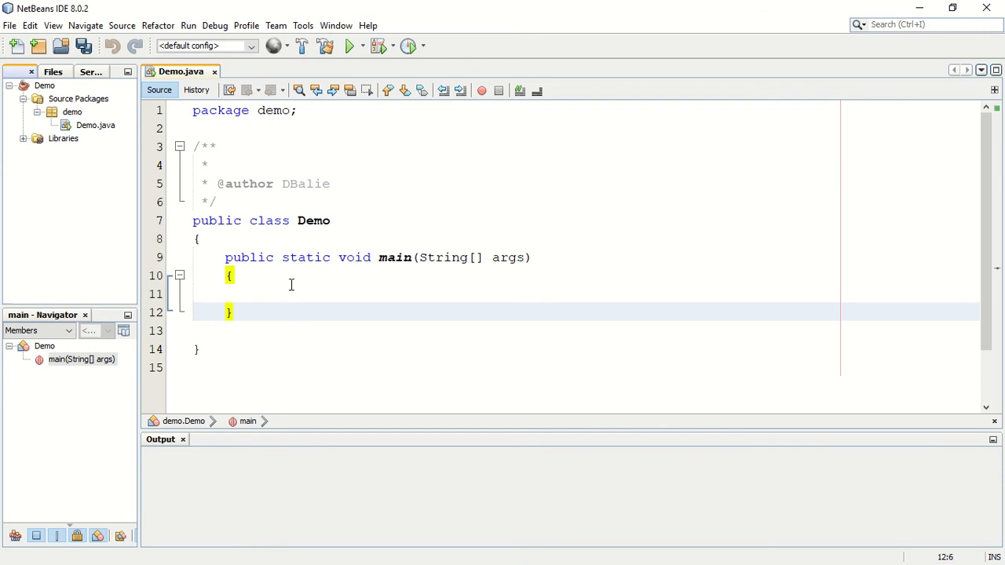
mouse_move(291, 286)
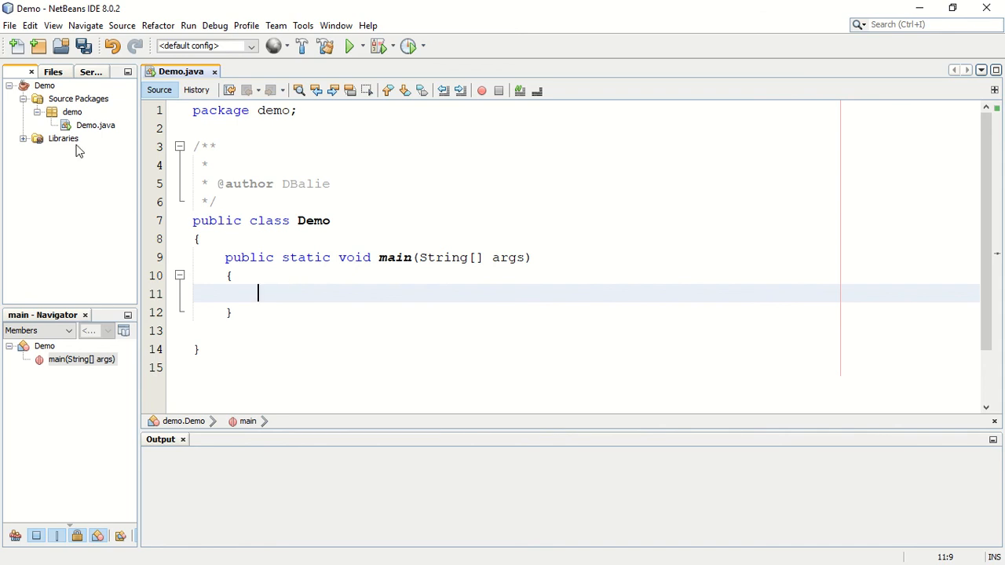
Step: Collapse the Demo tree and reopen the recent Output project showing Output.java
click(9, 86)
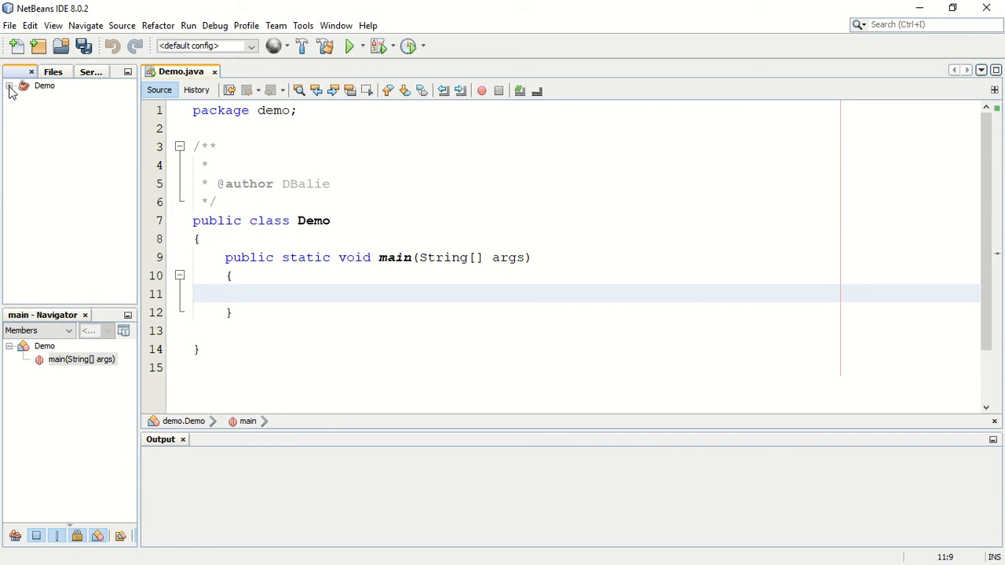
click(10, 25)
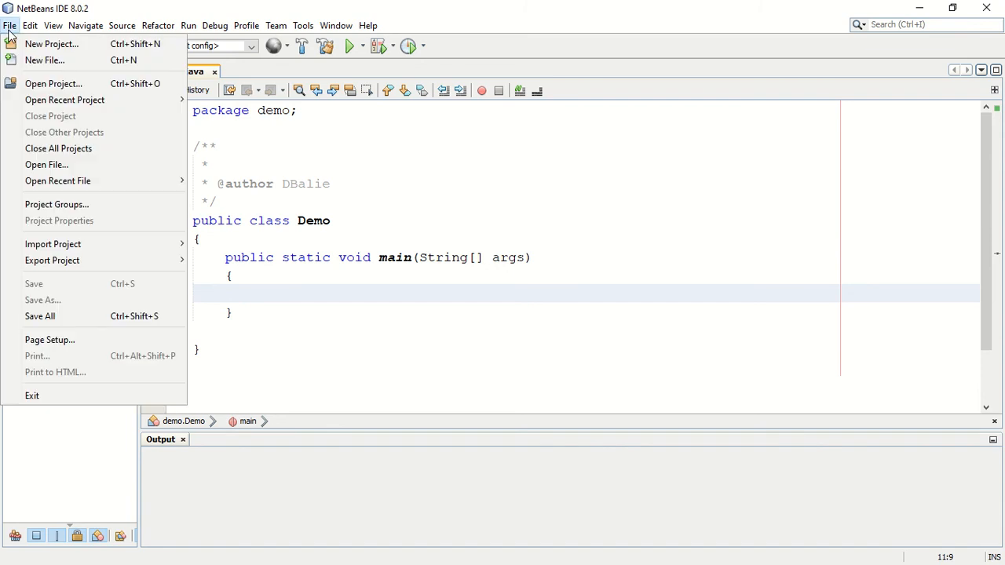
mouse_move(54, 83)
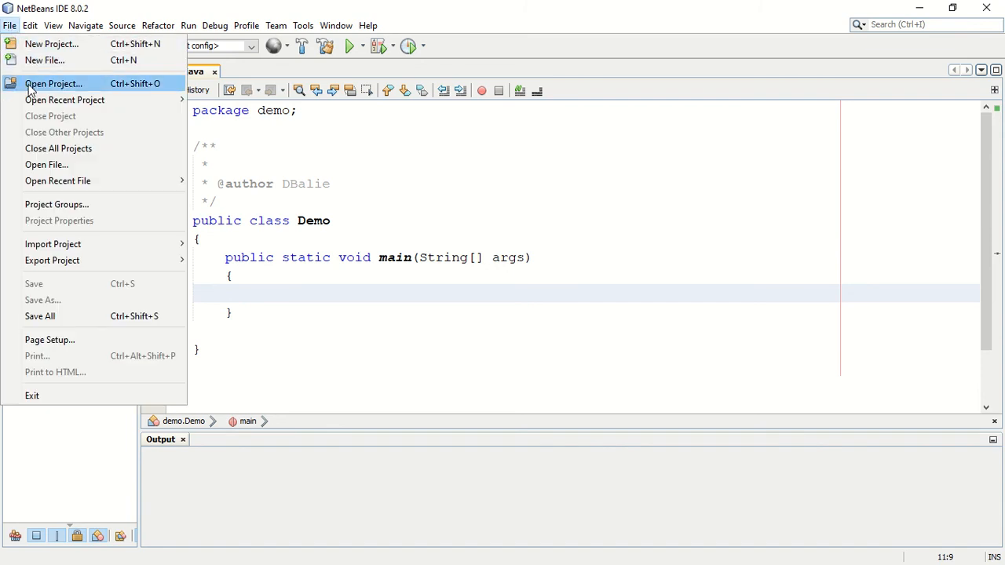
mouse_move(64, 100)
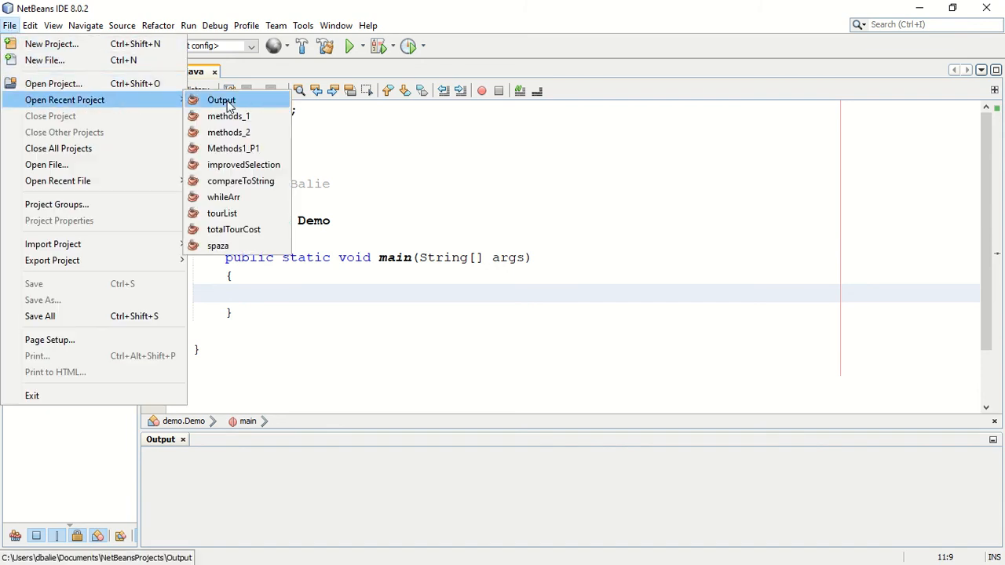
click(221, 99)
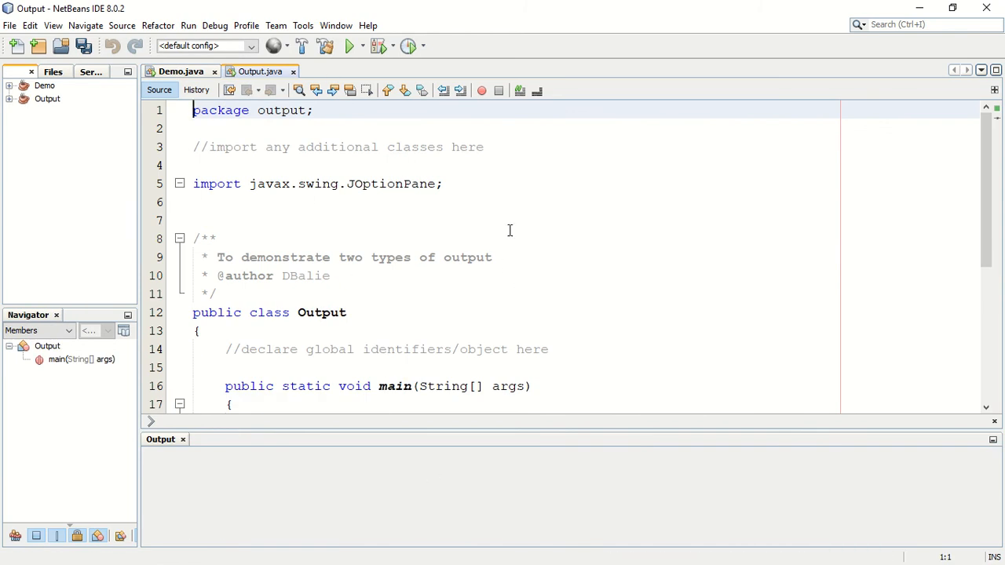
mouse_move(656, 363)
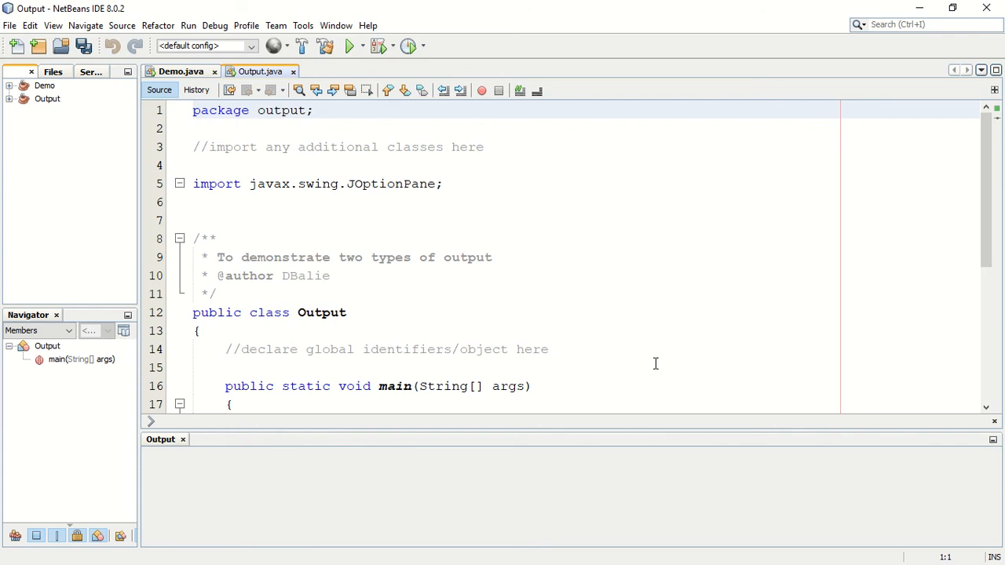
click(193, 110)
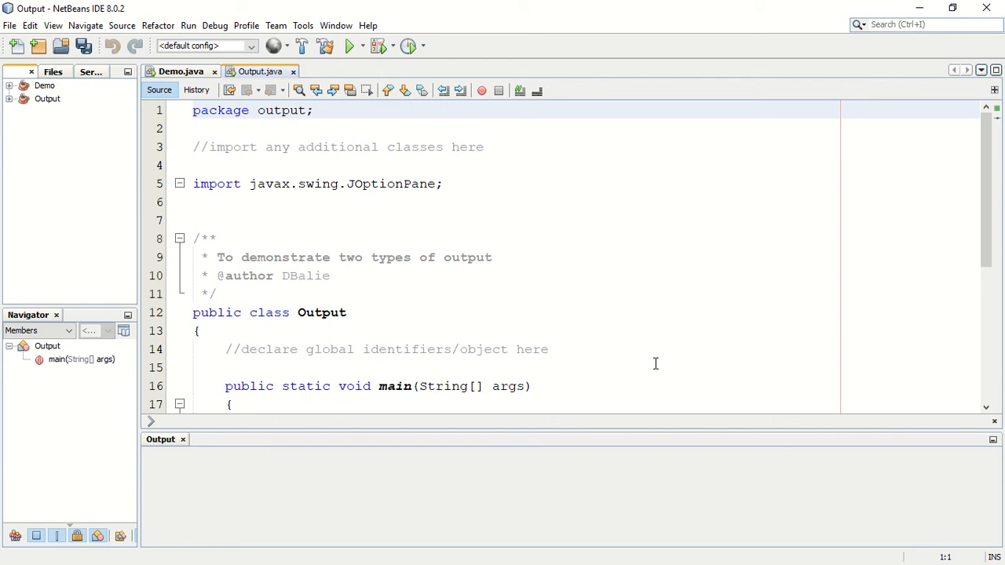
click(193, 110)
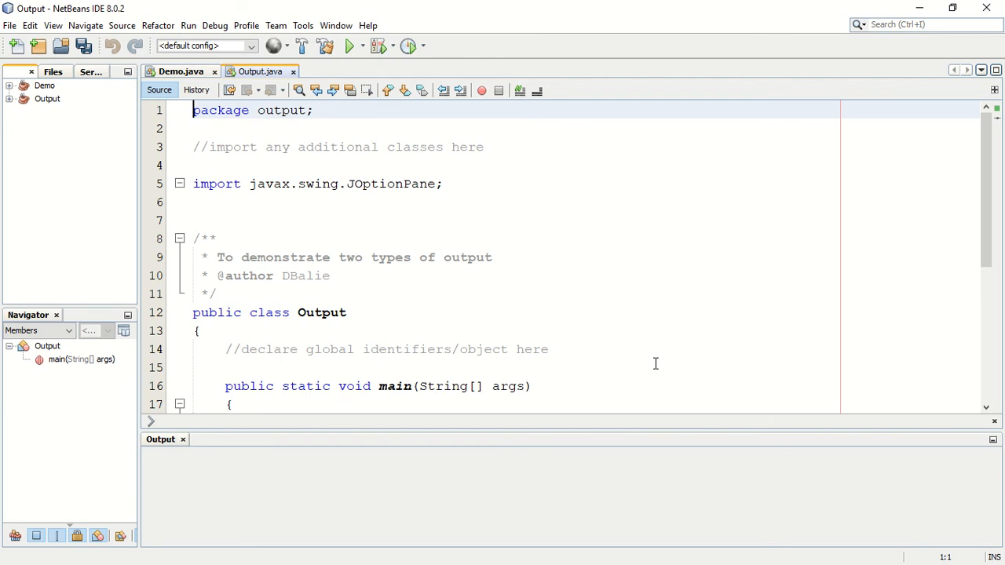